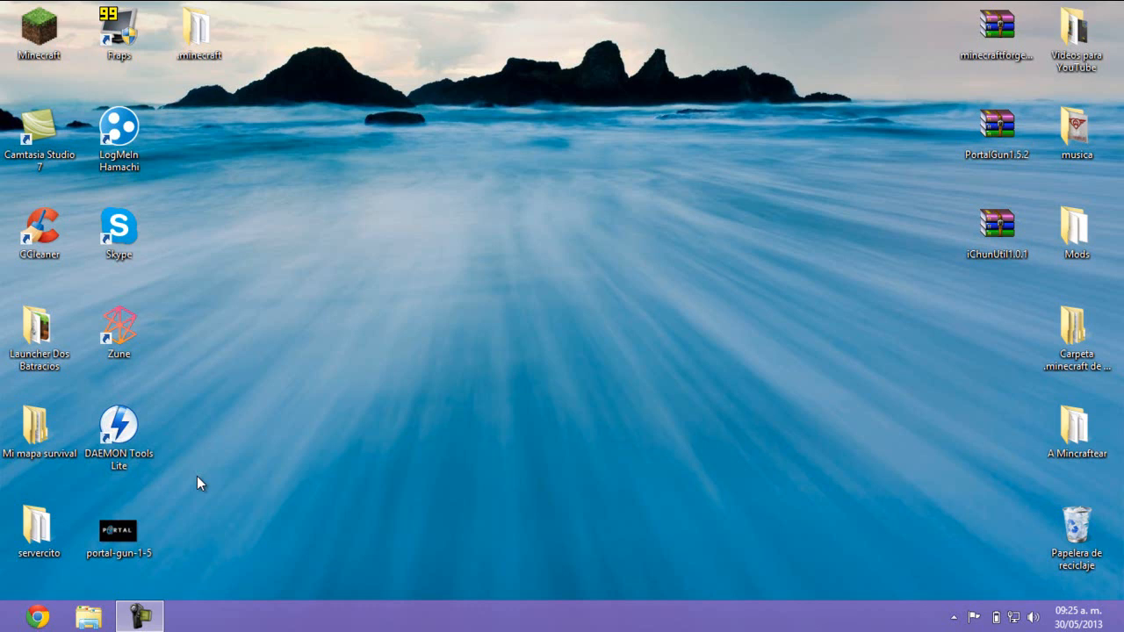
pyautogui.moveTo(407, 331)
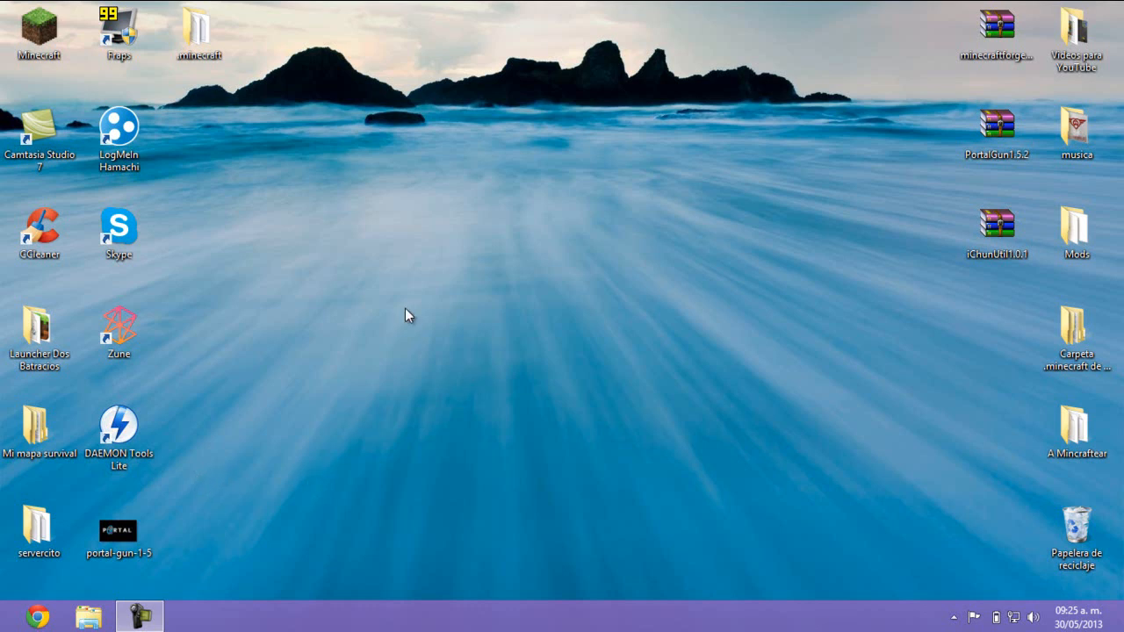
pyautogui.moveTo(355, 193)
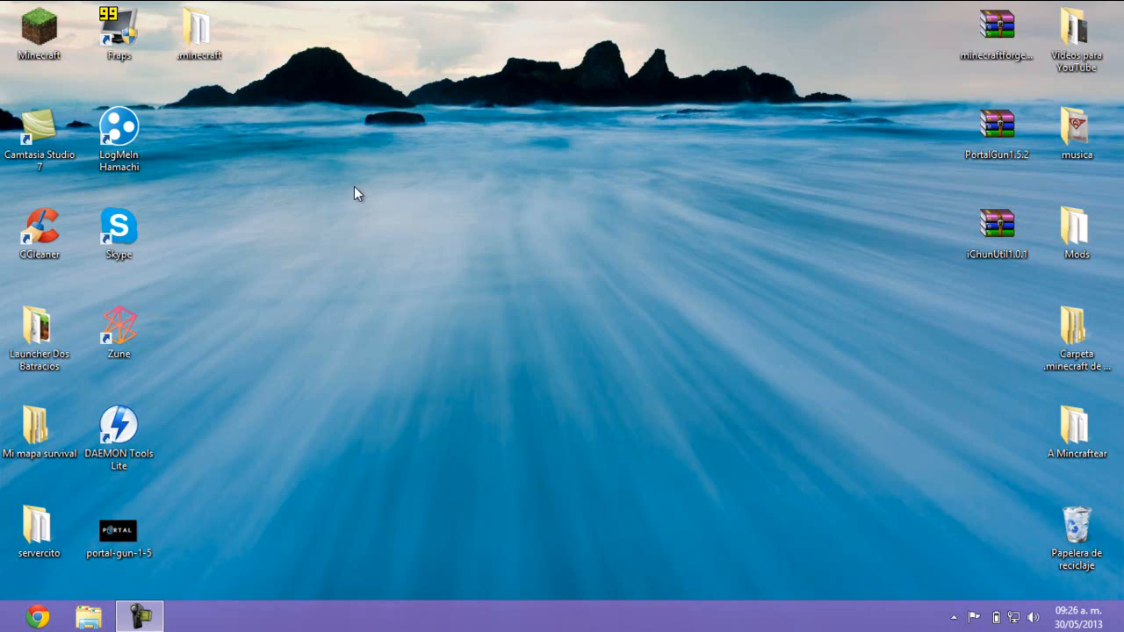
pyautogui.moveTo(452, 237)
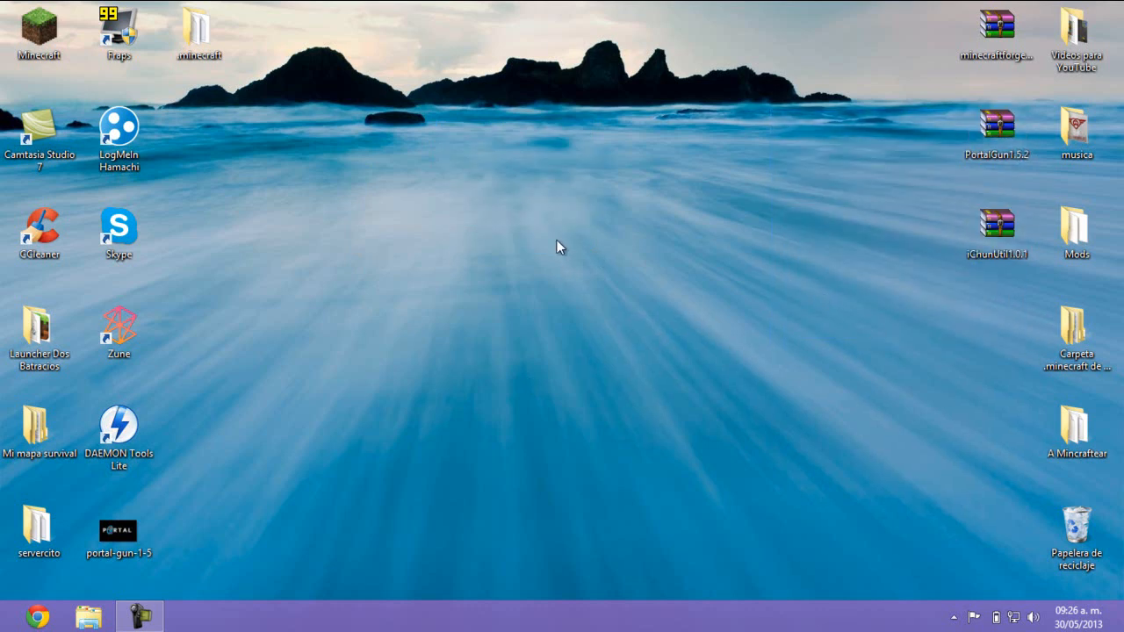
pyautogui.moveTo(540, 249)
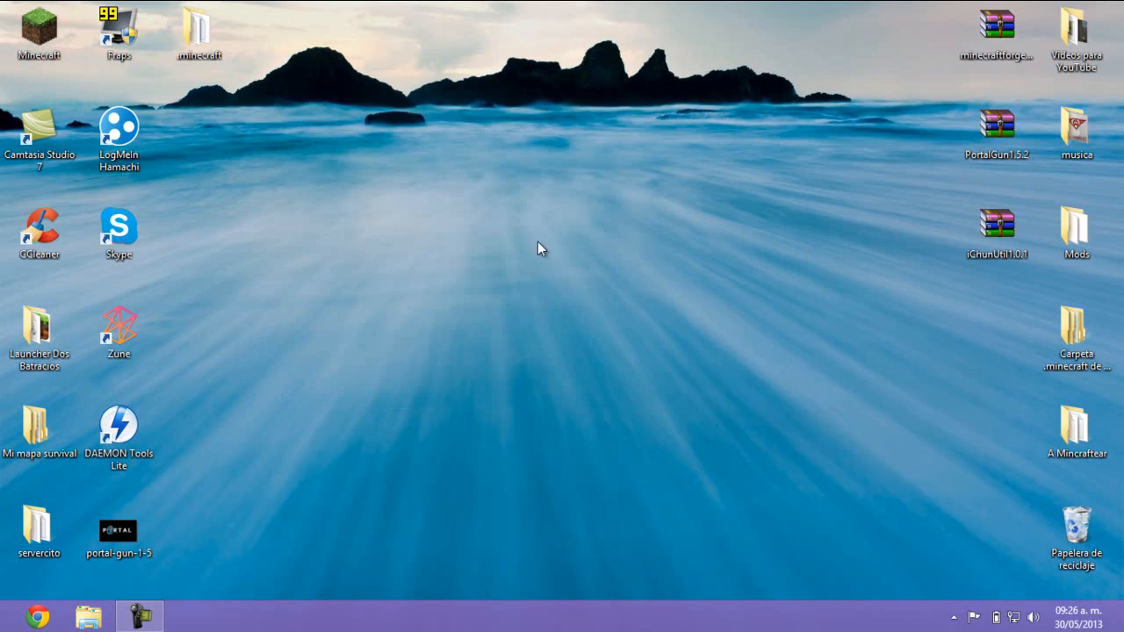
# Launch Minecraft 1.5.2 from the desktop shortcut to its title screen, then close the game
pyautogui.moveTo(540, 247); pyautogui.dragTo(872, 470)
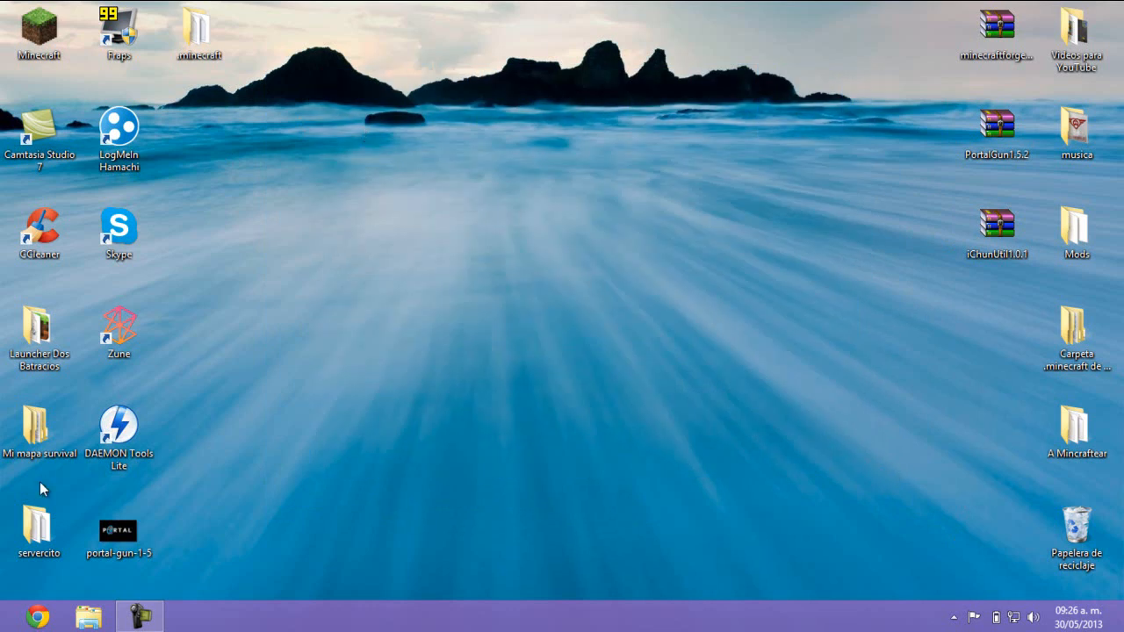
pyautogui.moveTo(145, 492)
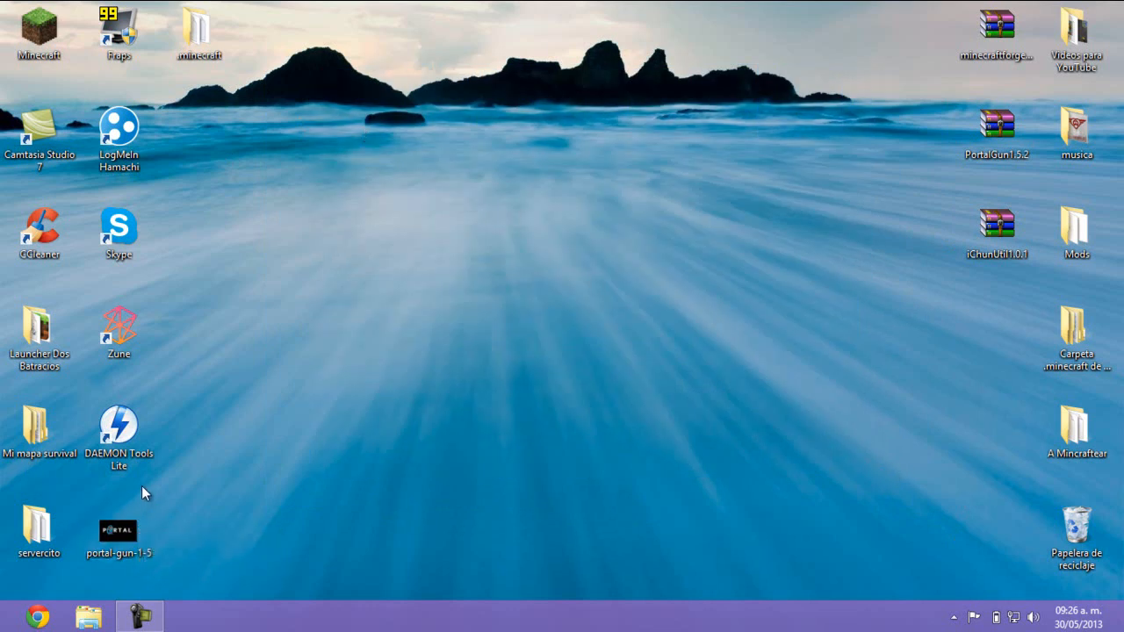
pyautogui.moveTo(110, 399)
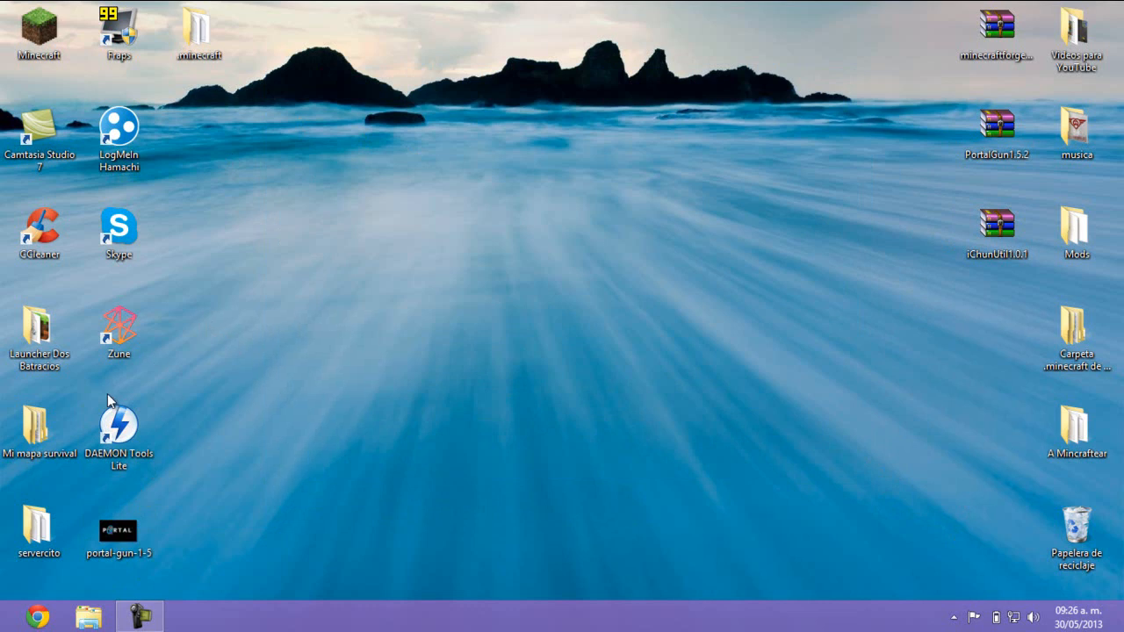
pyautogui.moveTo(575, 244)
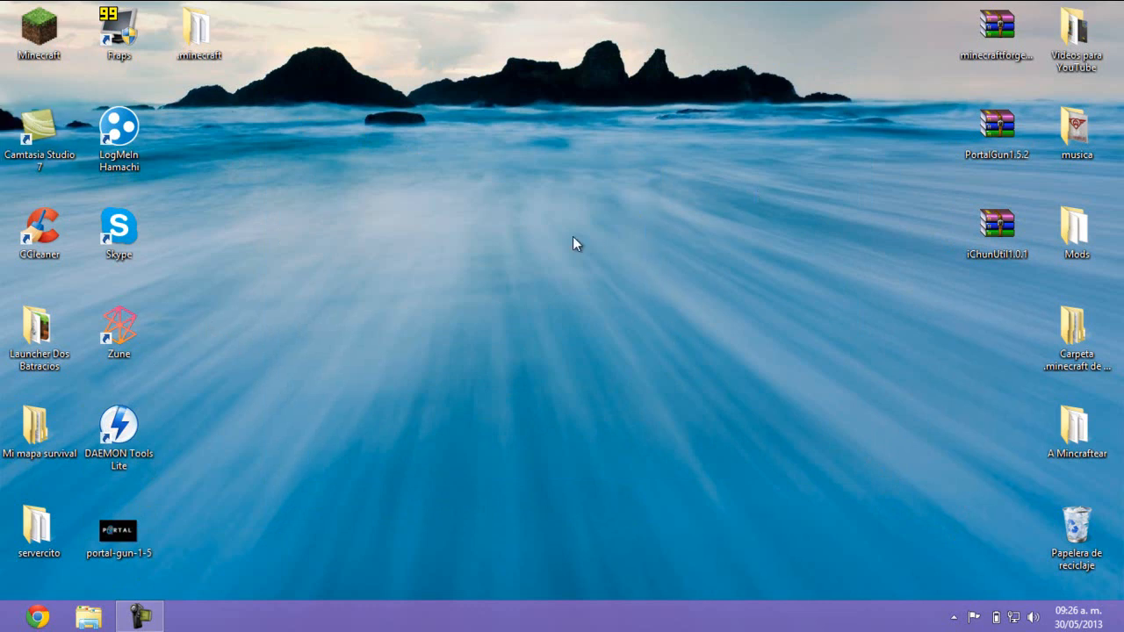
pyautogui.click(39, 31)
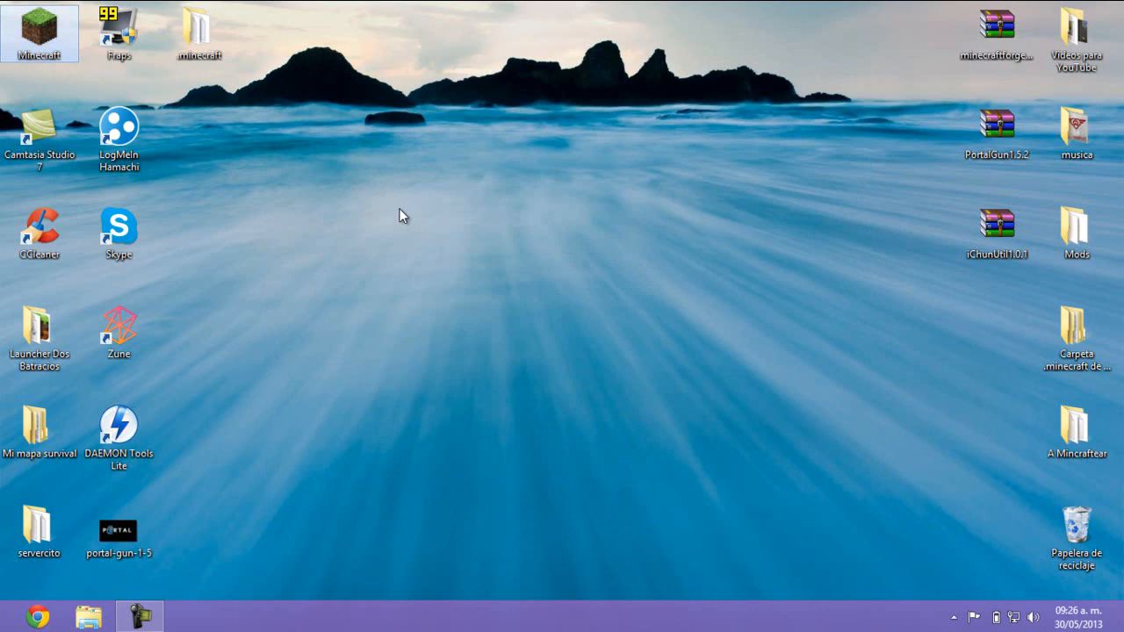
pyautogui.doubleClick(39, 33)
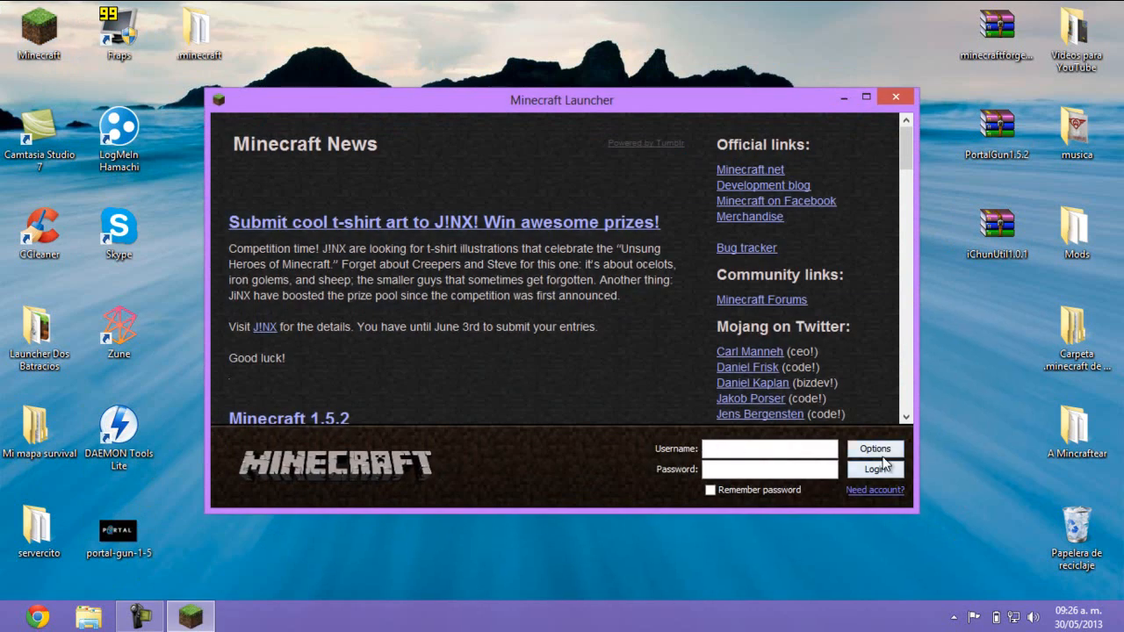
pyautogui.click(875, 449)
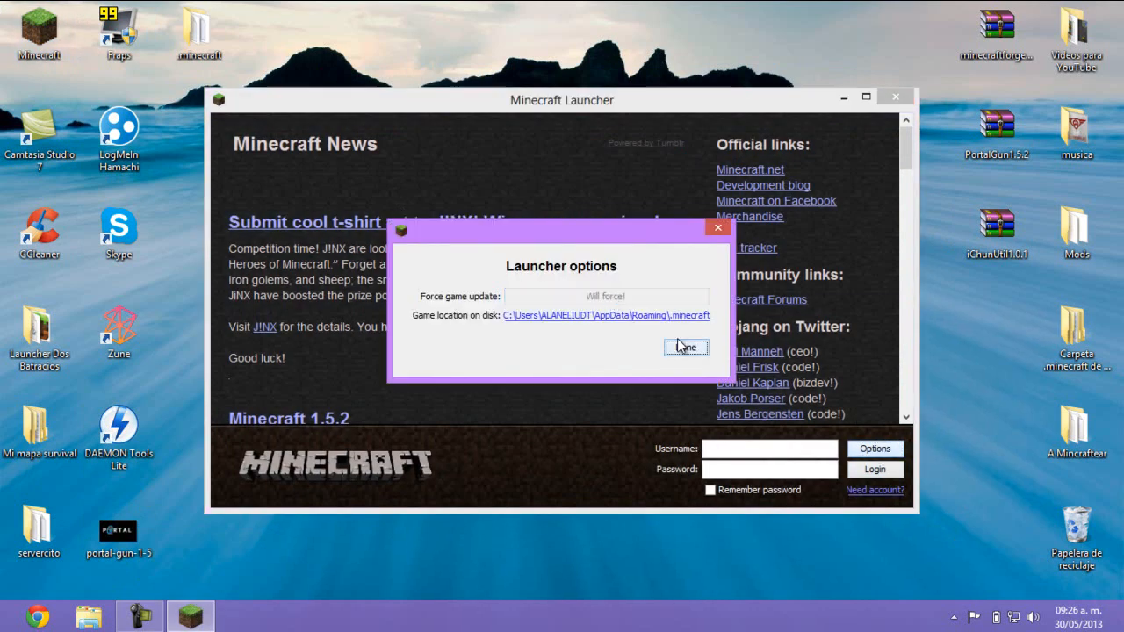
pyautogui.click(686, 347)
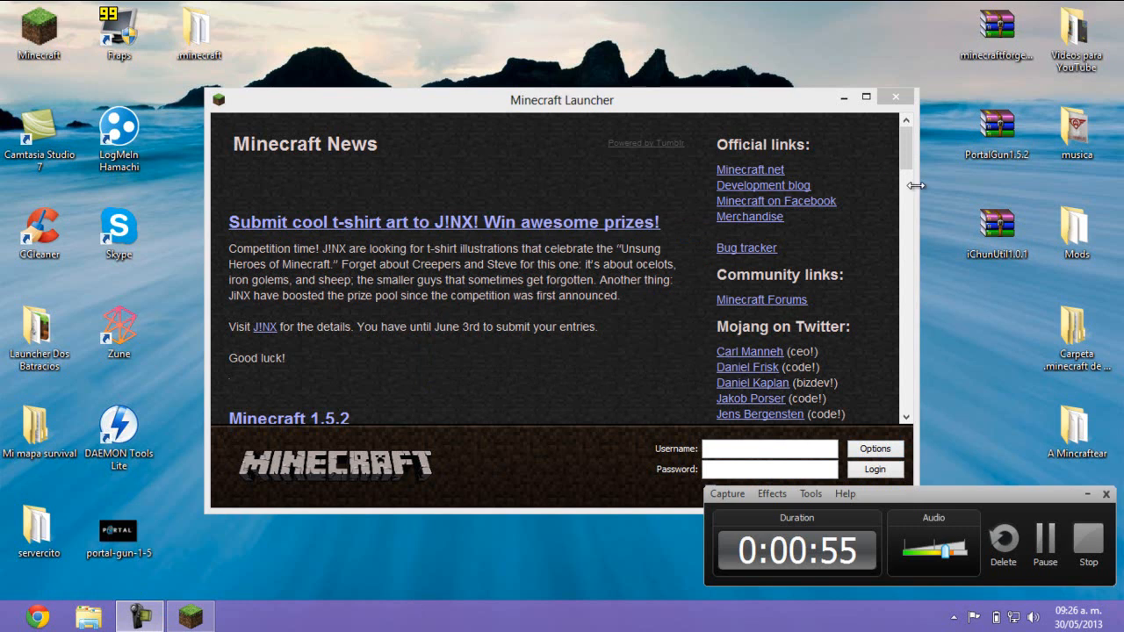
pyautogui.moveTo(1054, 522)
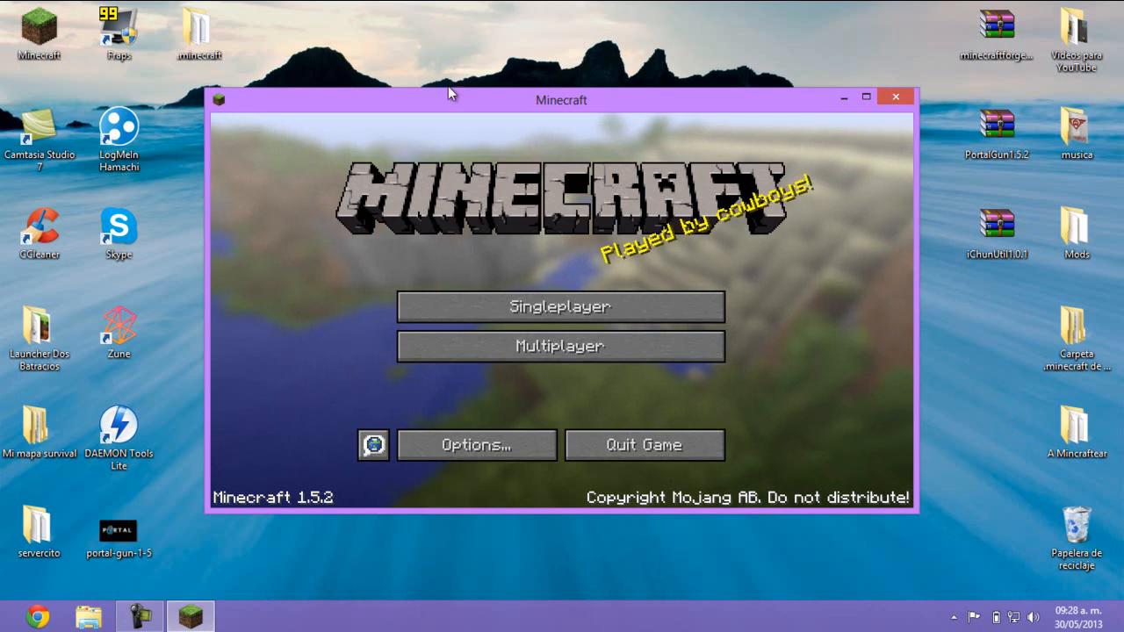
pyautogui.moveTo(562, 224)
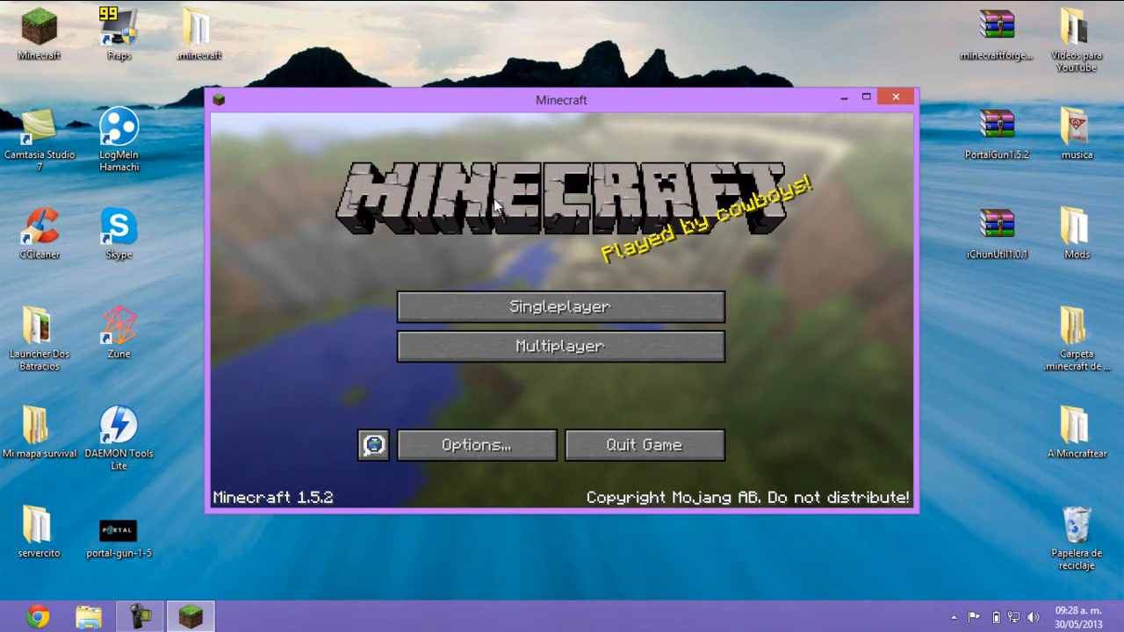
pyautogui.moveTo(465, 163)
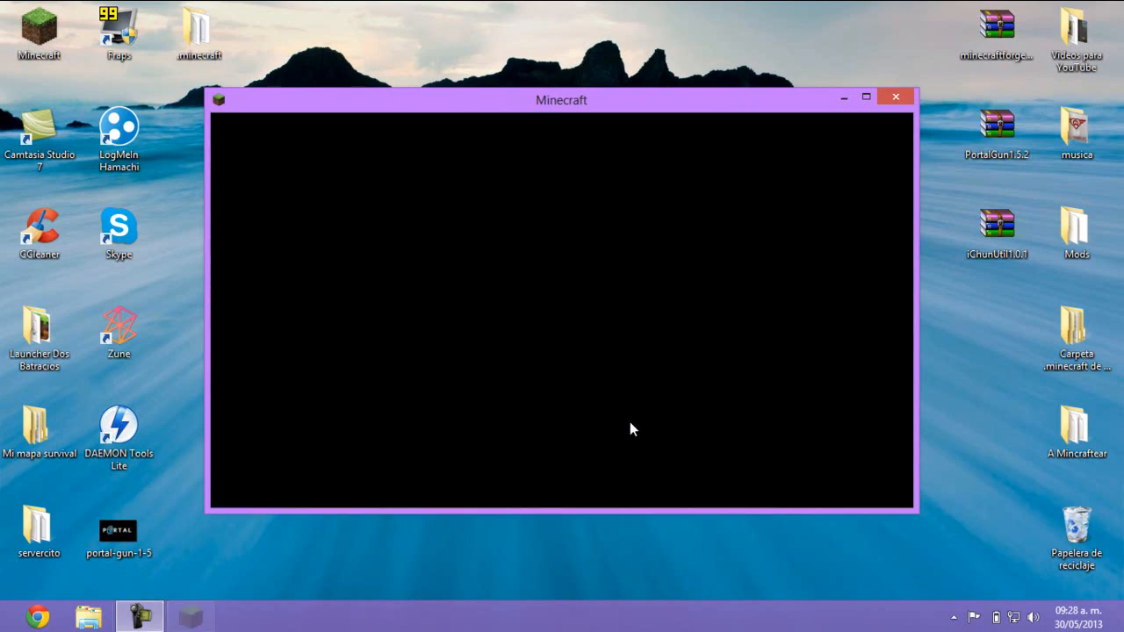
pyautogui.click(895, 97)
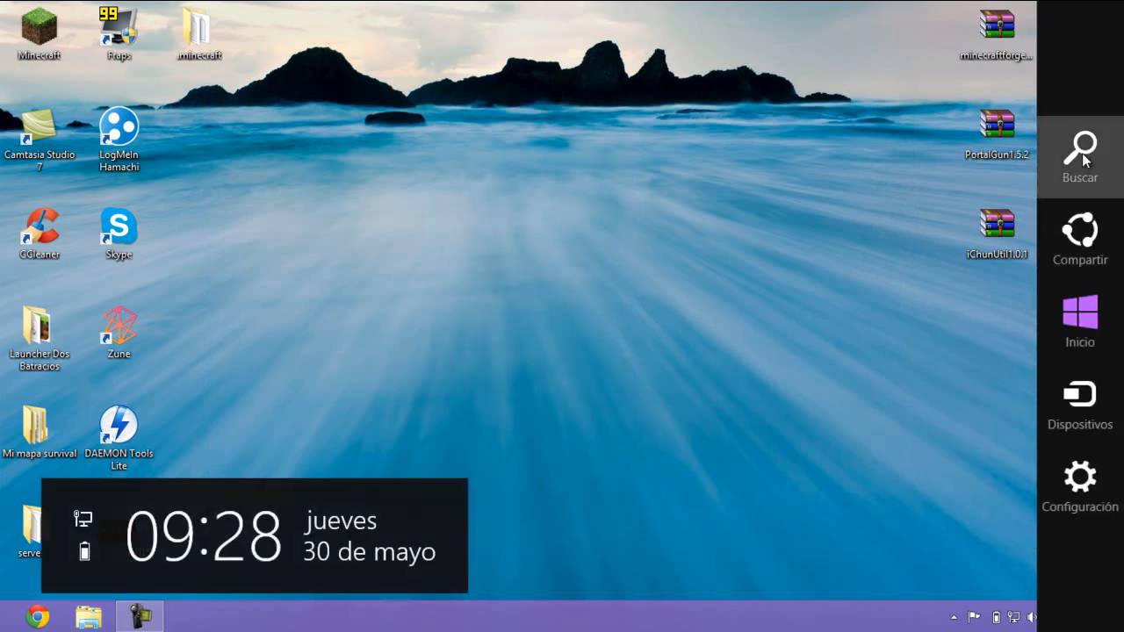
# Navigate %appdata% > .minecraft > bin and open minecraft.jar in WinRAR
pyautogui.click(1079, 156)
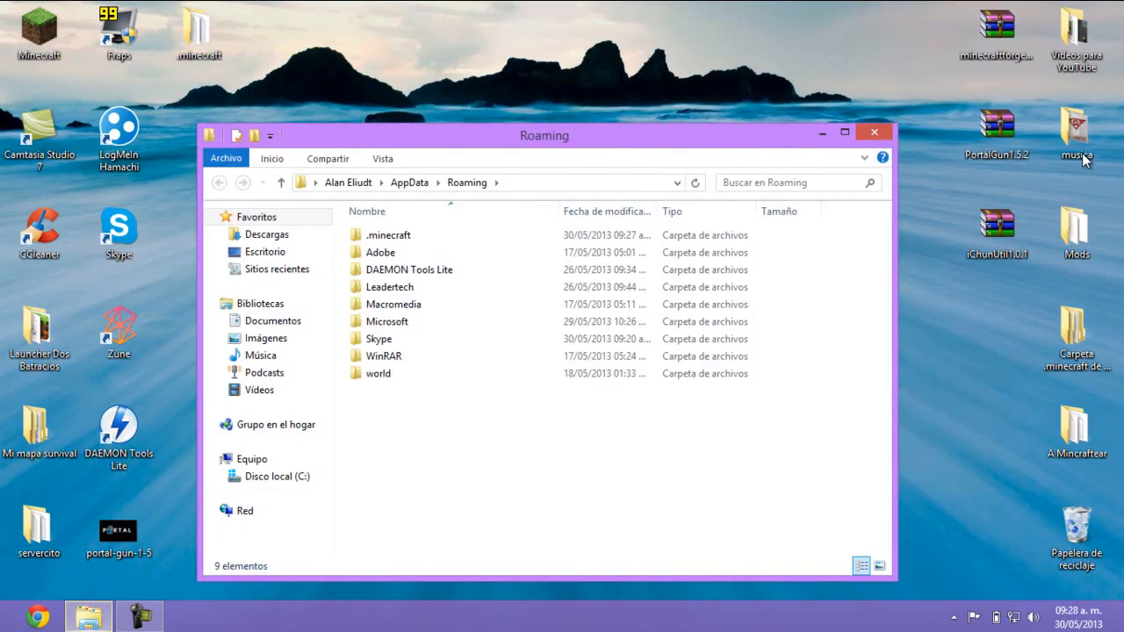
pyautogui.doubleClick(388, 235)
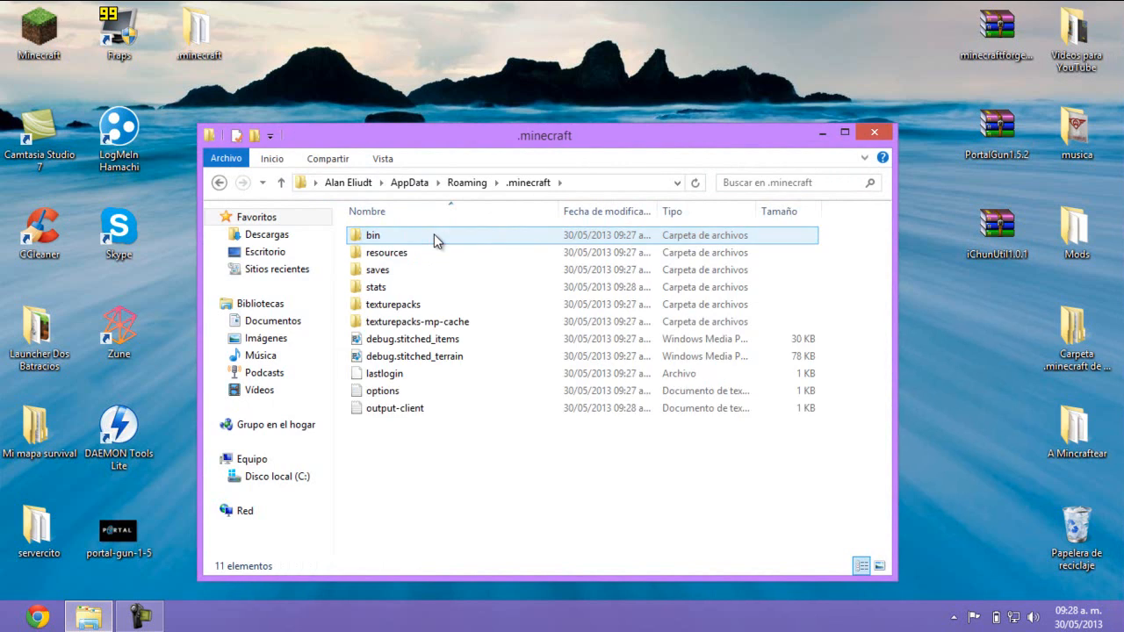
pyautogui.moveTo(391, 252)
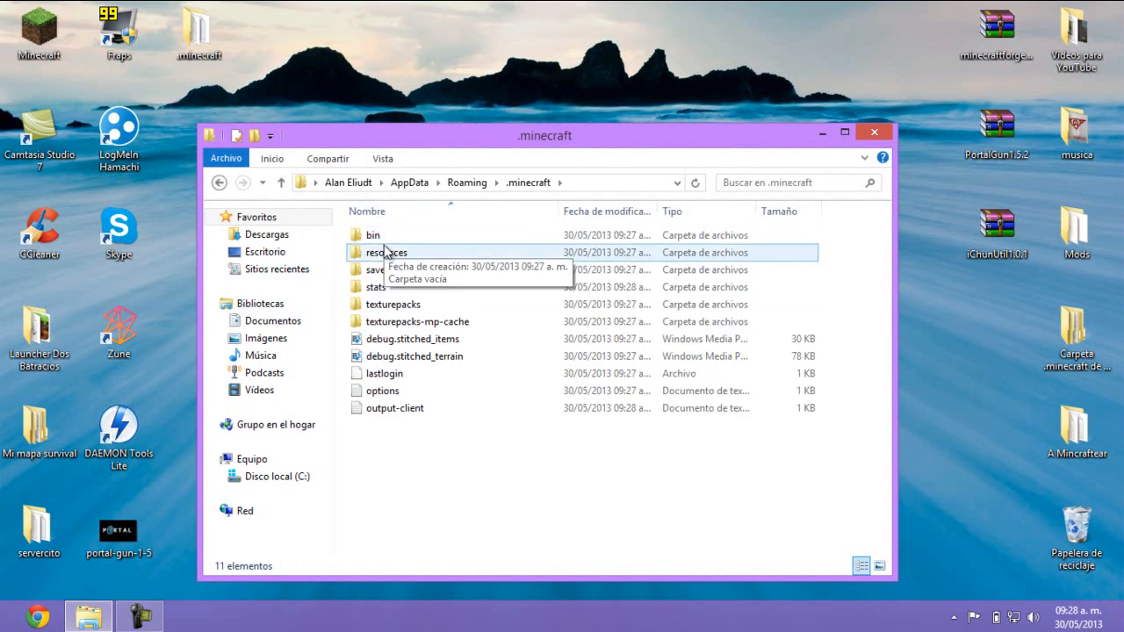
pyautogui.doubleClick(372, 234)
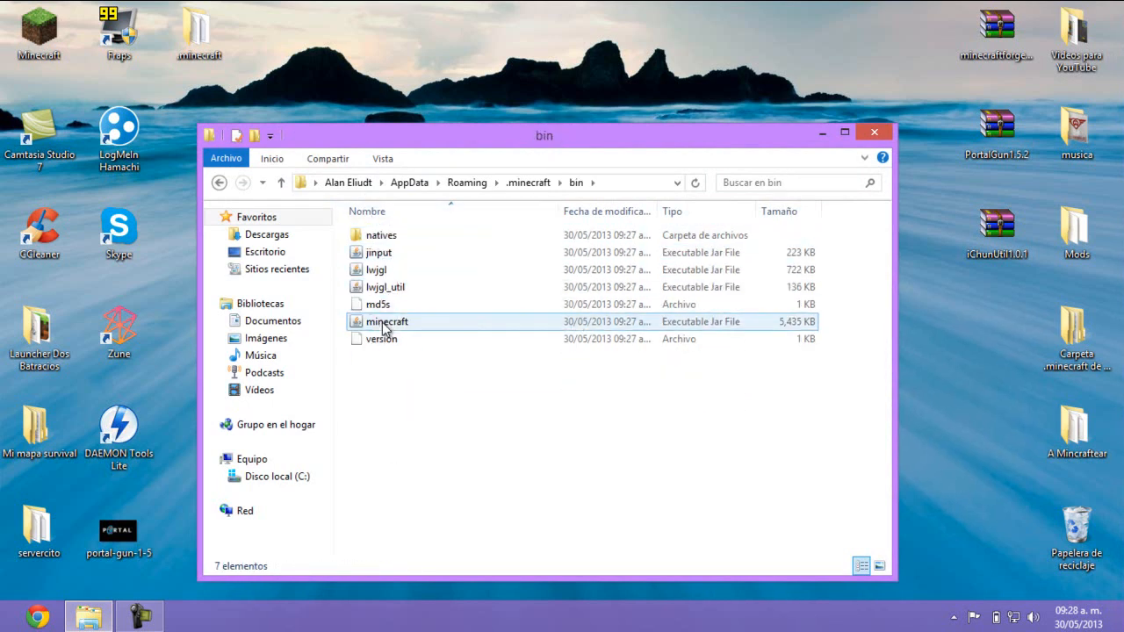
pyautogui.rightClick(386, 321)
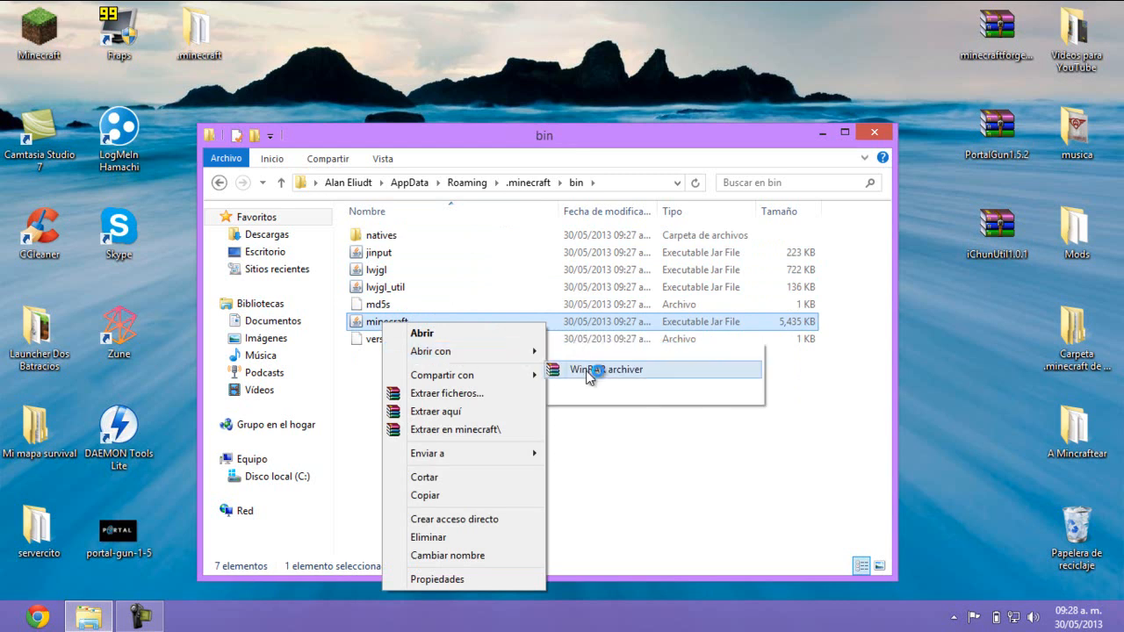
pyautogui.click(606, 369)
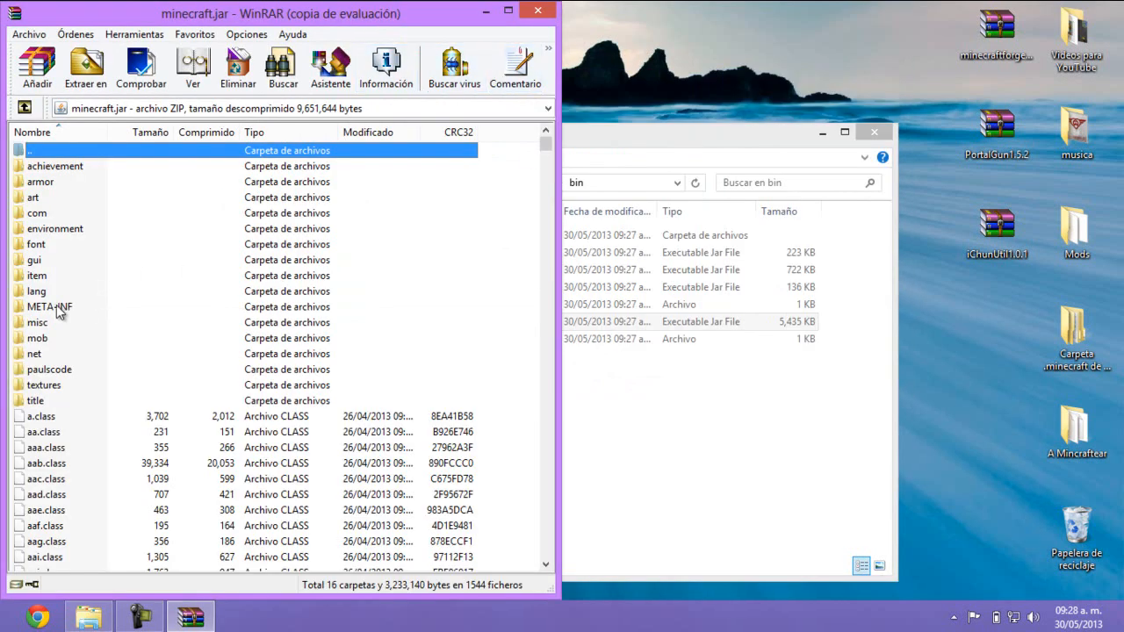
# Delete META-INF from minecraft.jar and add the Forge 1.5.2 universal files into it
pyautogui.click(49, 306)
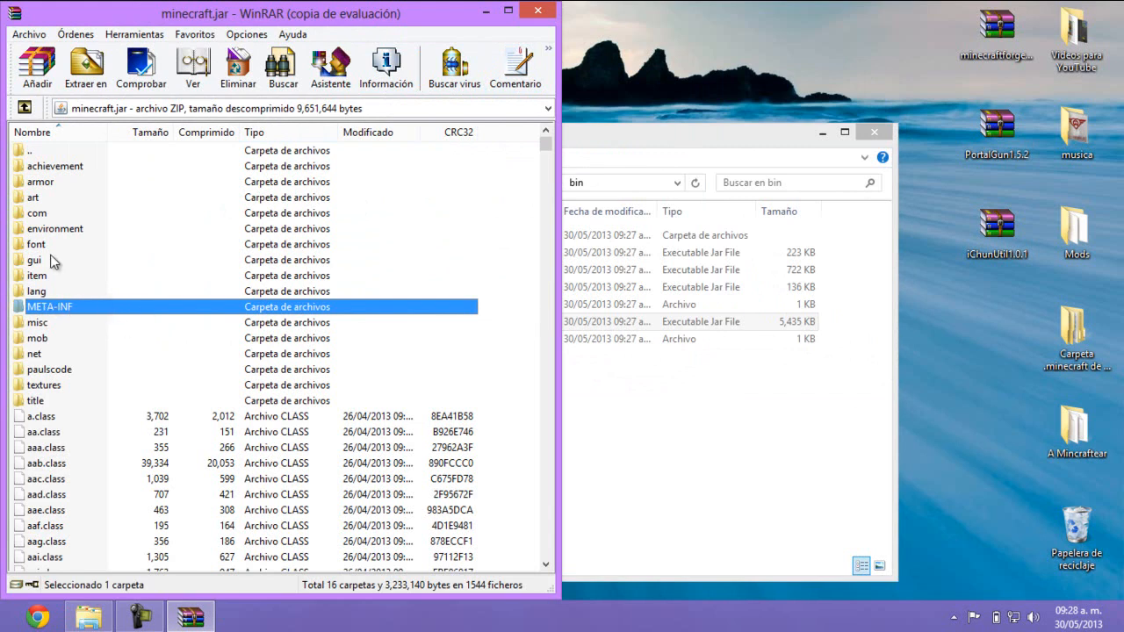
pyautogui.click(237, 68)
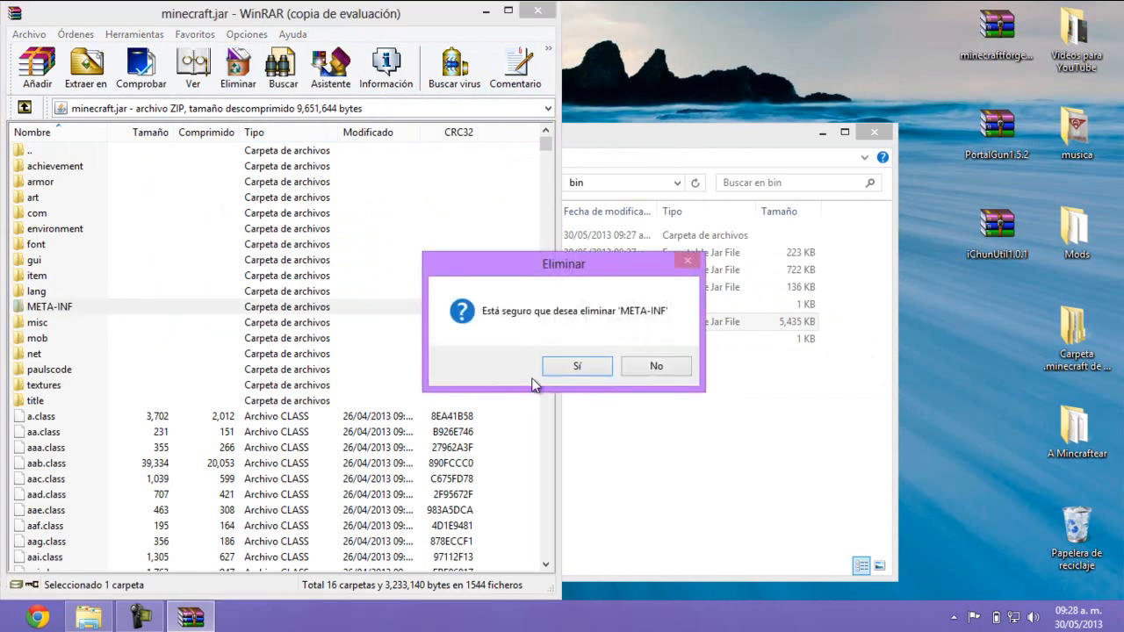
pyautogui.click(577, 366)
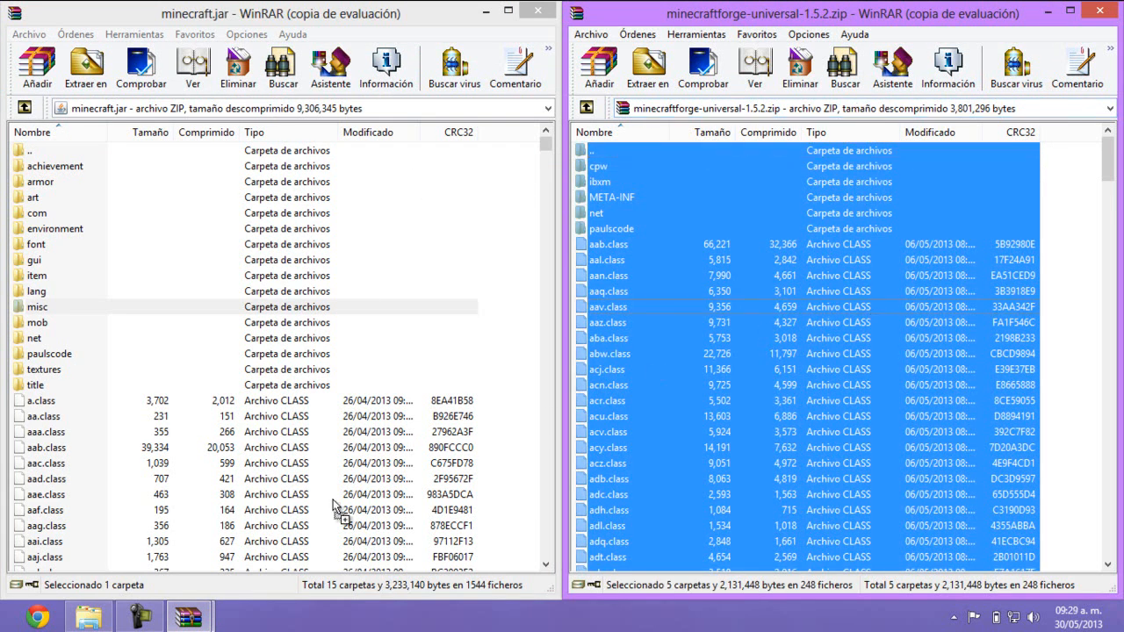
pyautogui.click(647, 68)
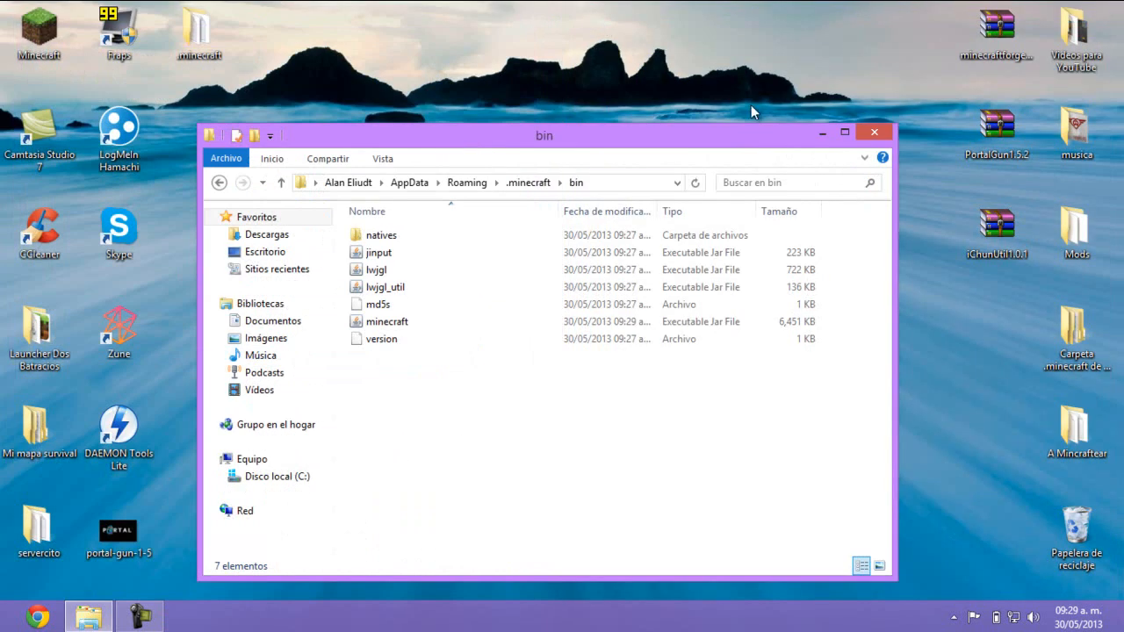
# Close the bin folder and launch Minecraft so it starts with Forge 7.8.0.688 loaded
pyautogui.click(873, 132)
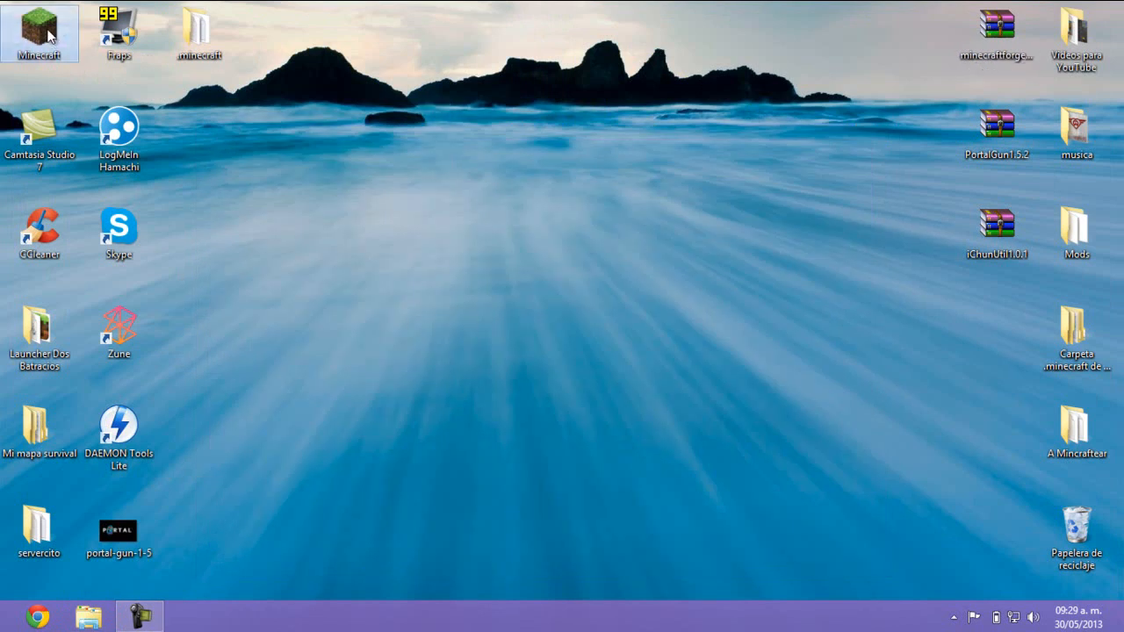
pyautogui.moveTo(483, 144)
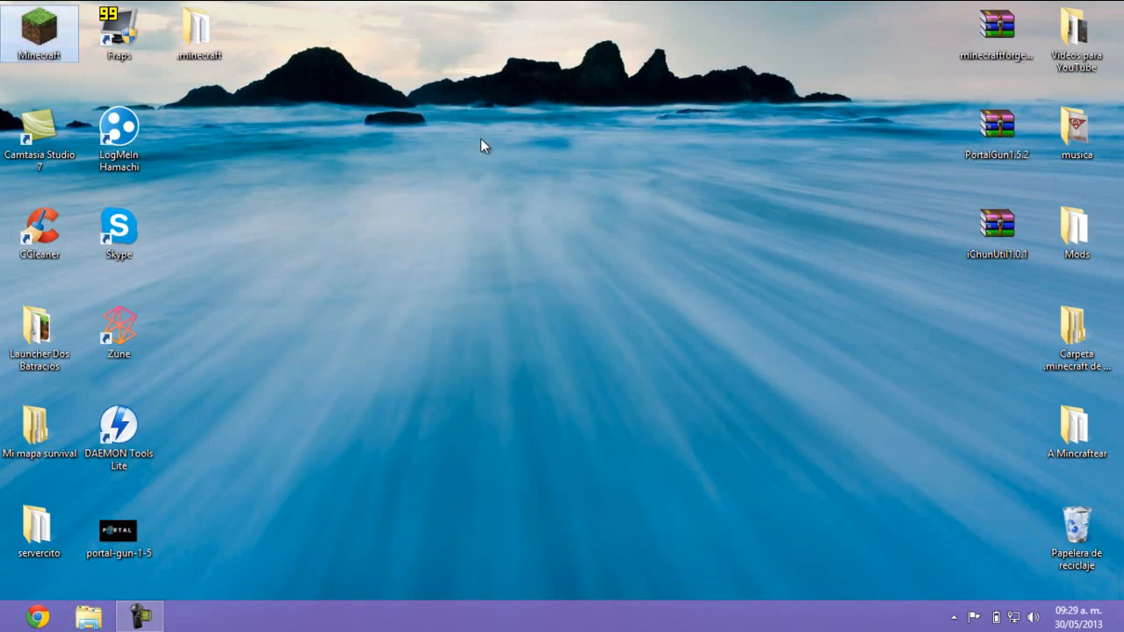
pyautogui.doubleClick(40, 27)
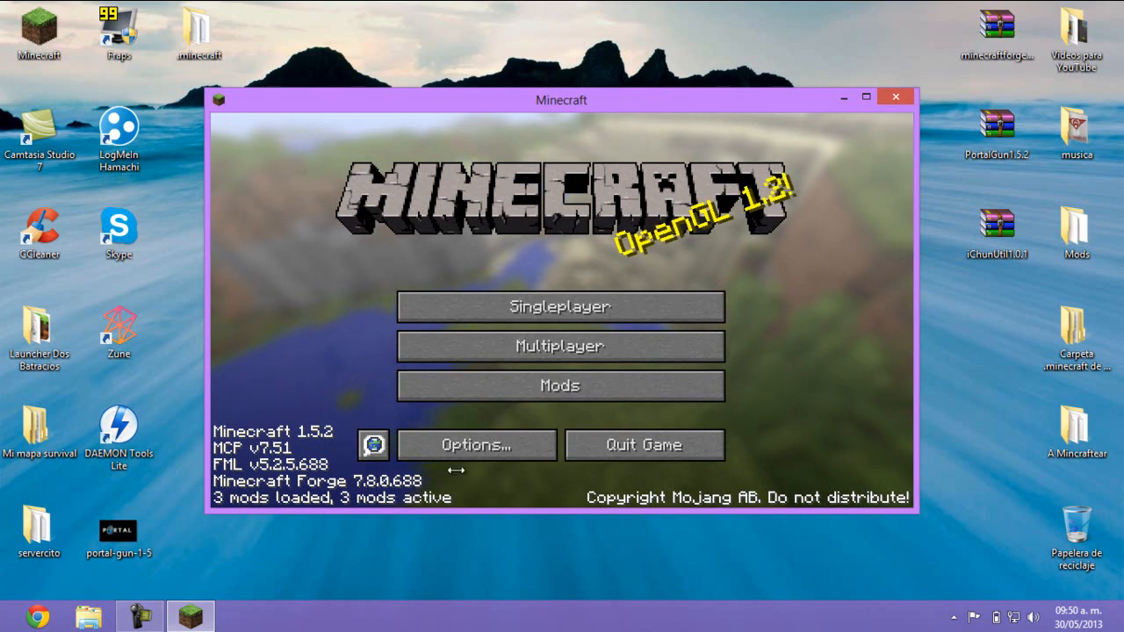
# Review the mod list showing Coder Pack, Forge Mod Loader and Forge, then quit the game
pyautogui.click(559, 385)
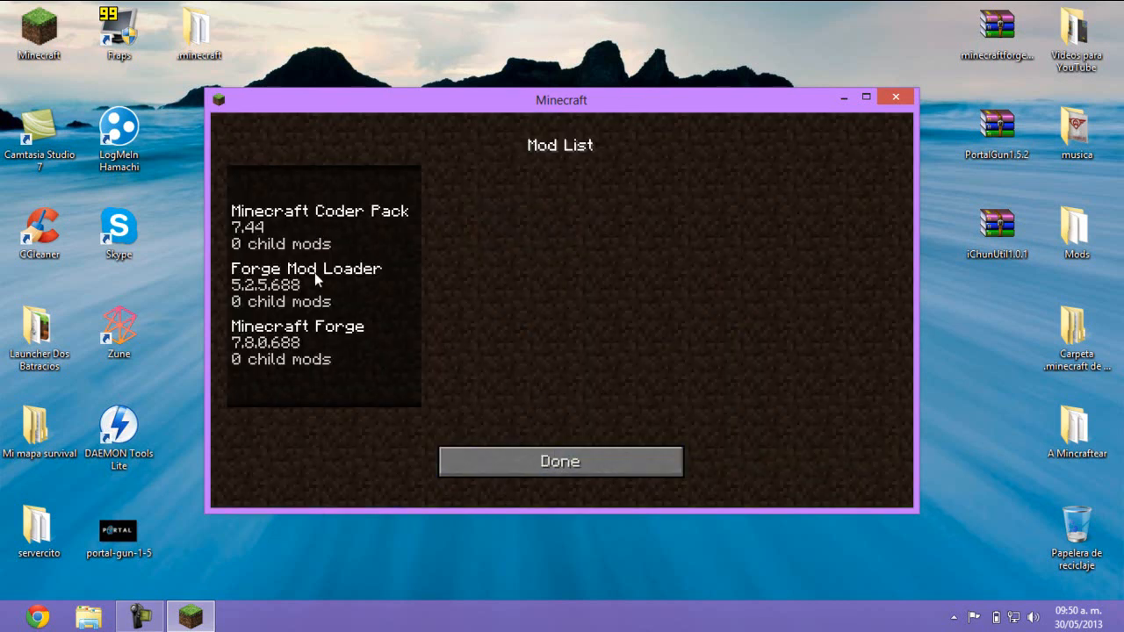
pyautogui.click(560, 461)
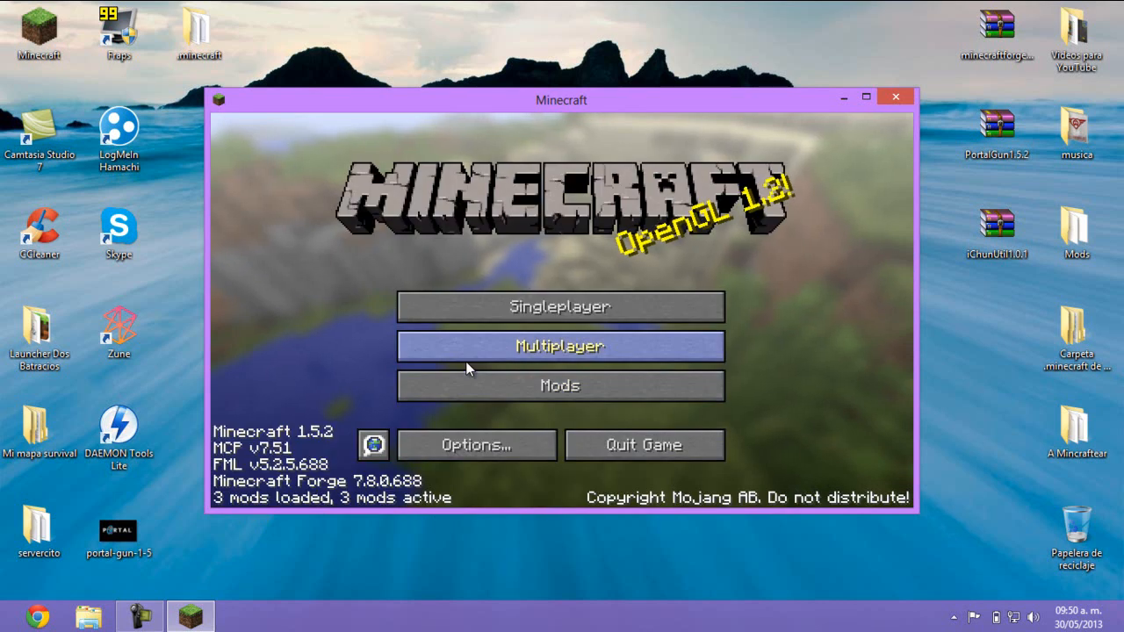
pyautogui.moveTo(559, 385)
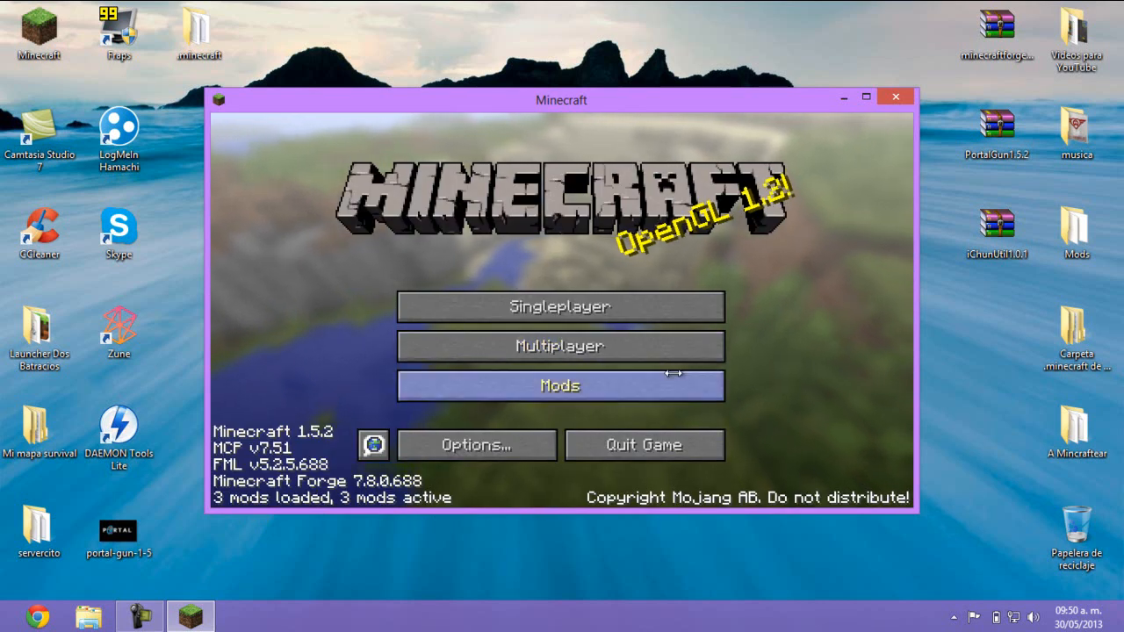
pyautogui.moveTo(643, 445)
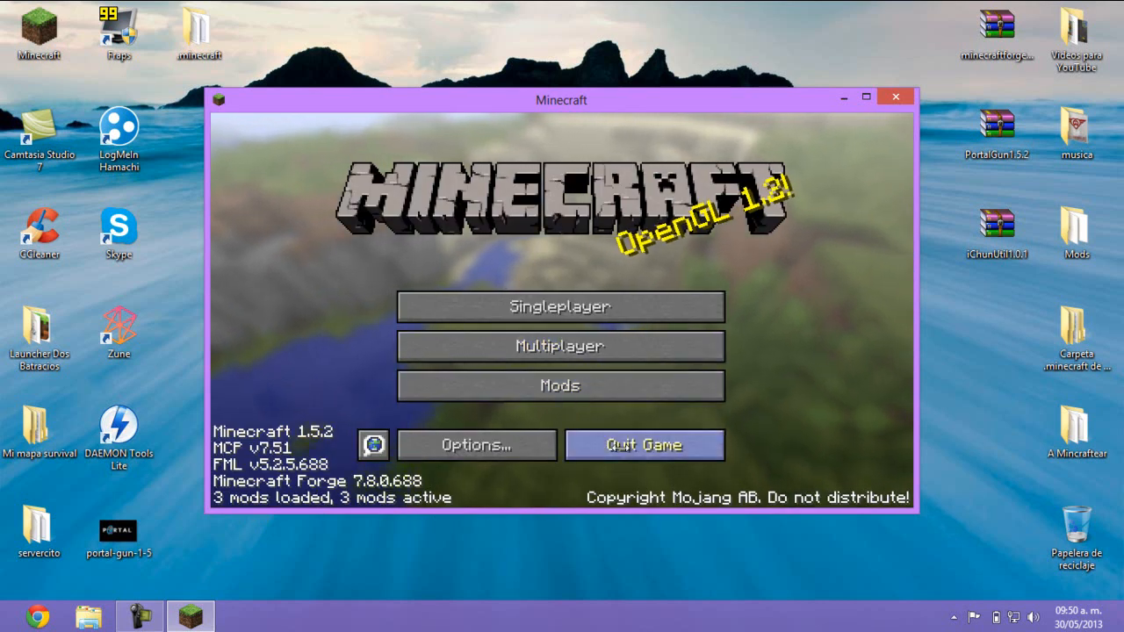
pyautogui.click(644, 445)
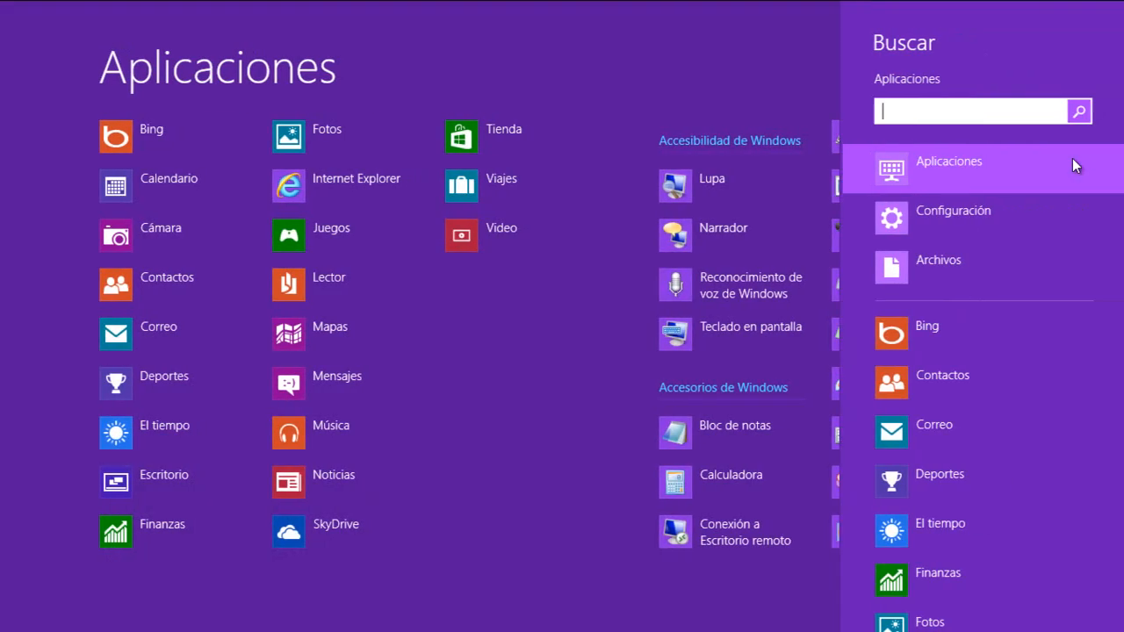
# Navigate %appdata% > .minecraft and open the empty mods folder
pyautogui.write('%a%')
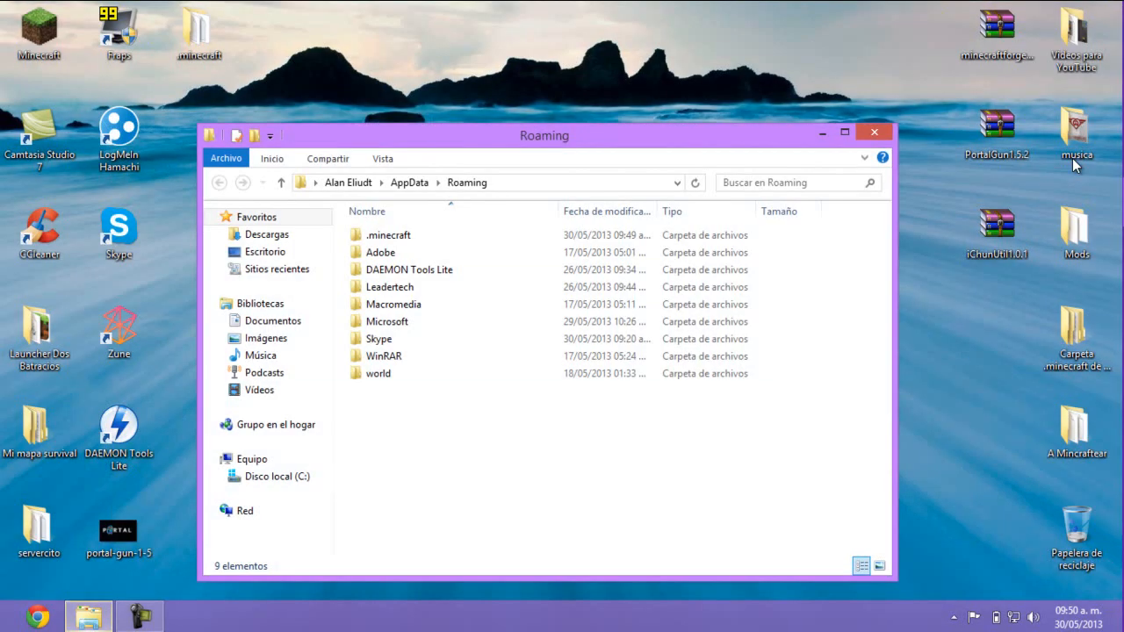
pyautogui.doubleClick(389, 235)
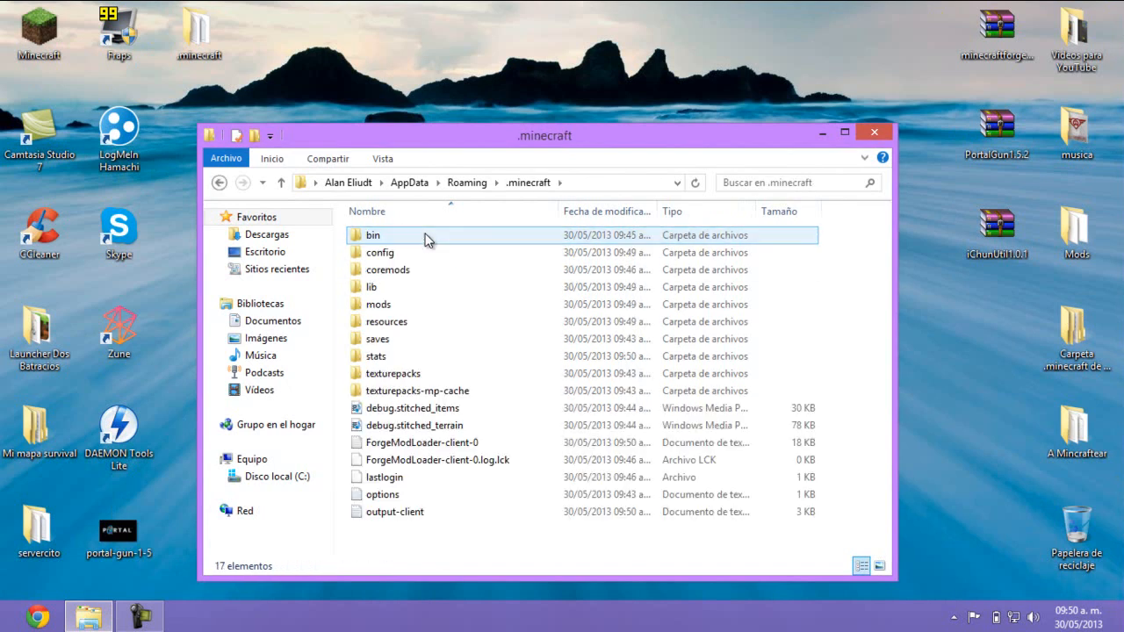
pyautogui.click(378, 304)
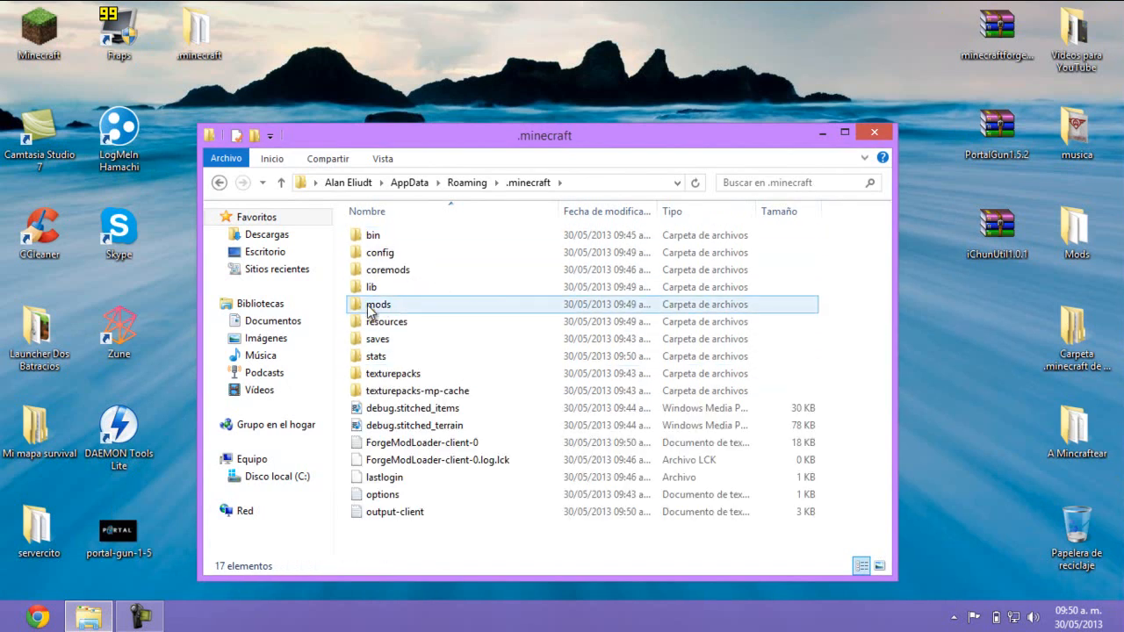
pyautogui.doubleClick(379, 304)
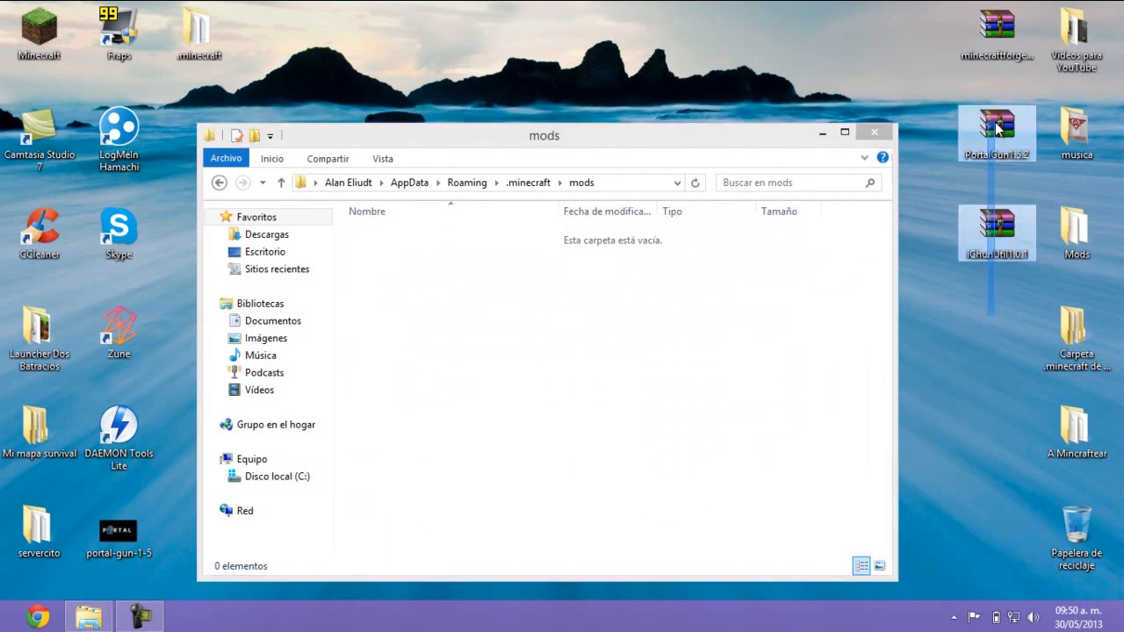
pyautogui.moveTo(984, 284)
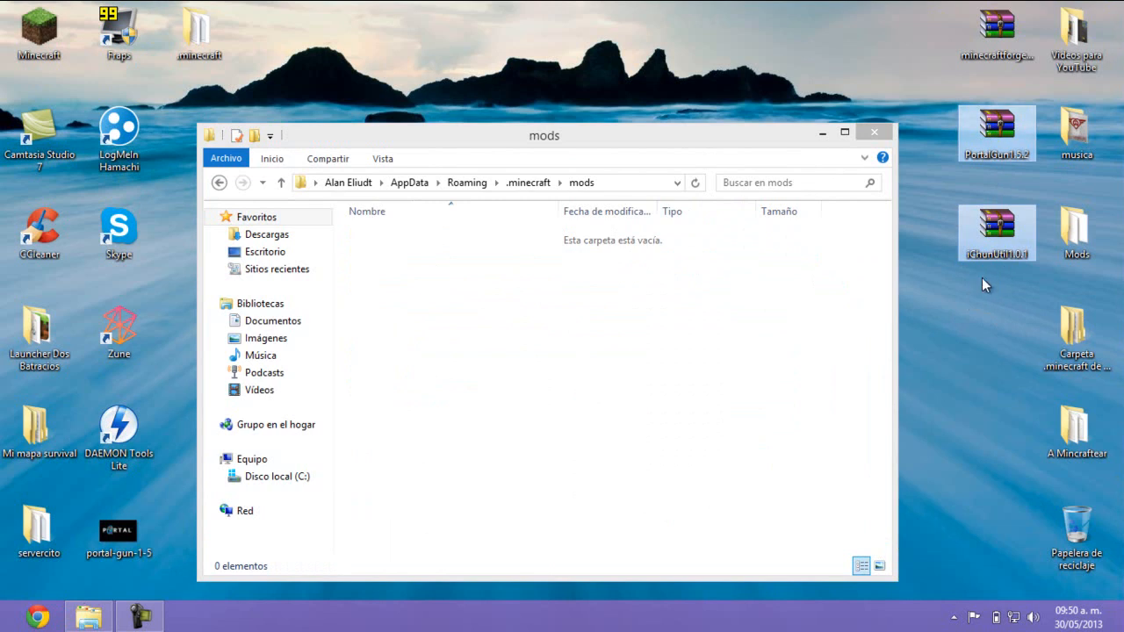
# Move the PortalGun1.5.2 and iChunUtil1.0.1 archives into the mods folder and inspect them in WinRAR
pyautogui.moveTo(997, 232); pyautogui.dragTo(610, 360)
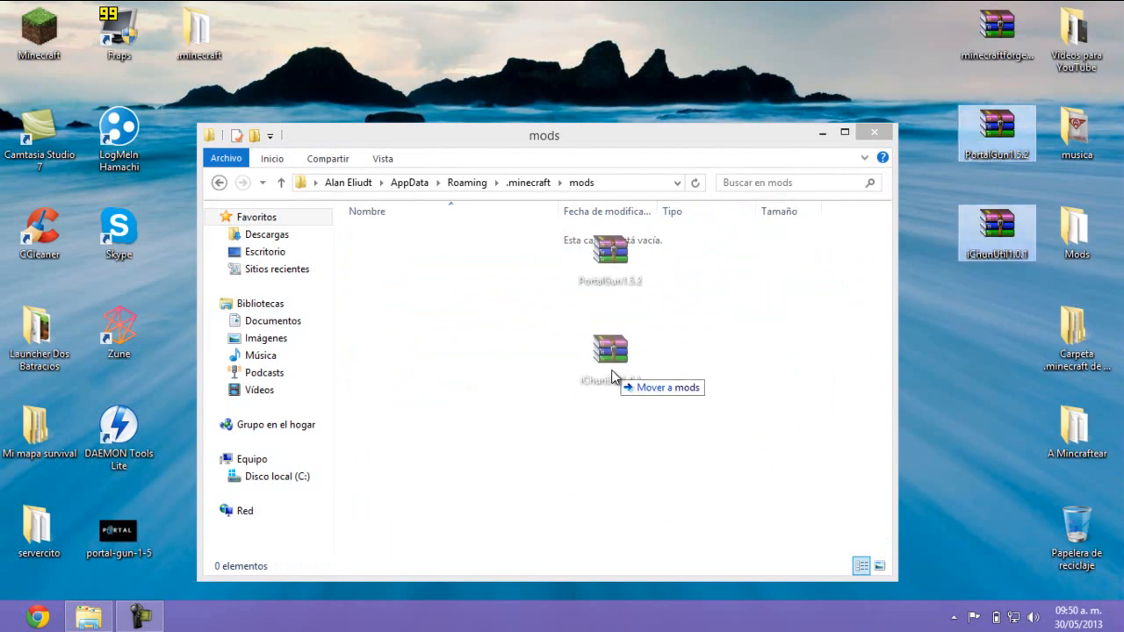
pyautogui.moveTo(611, 349); pyautogui.dragTo(439, 253)
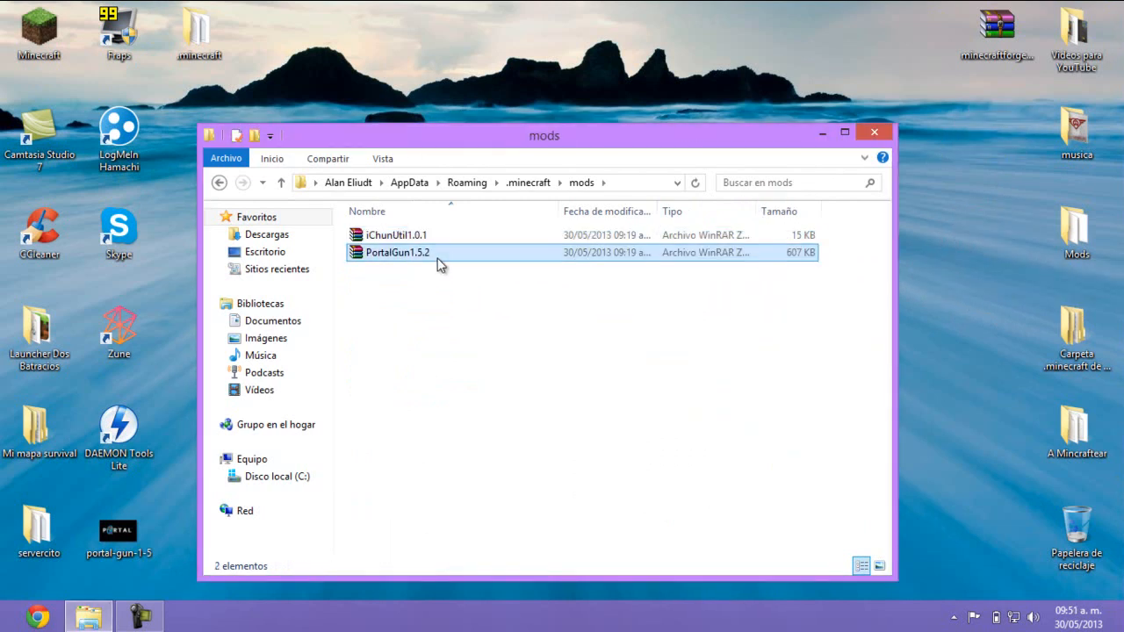
pyautogui.doubleClick(397, 252)
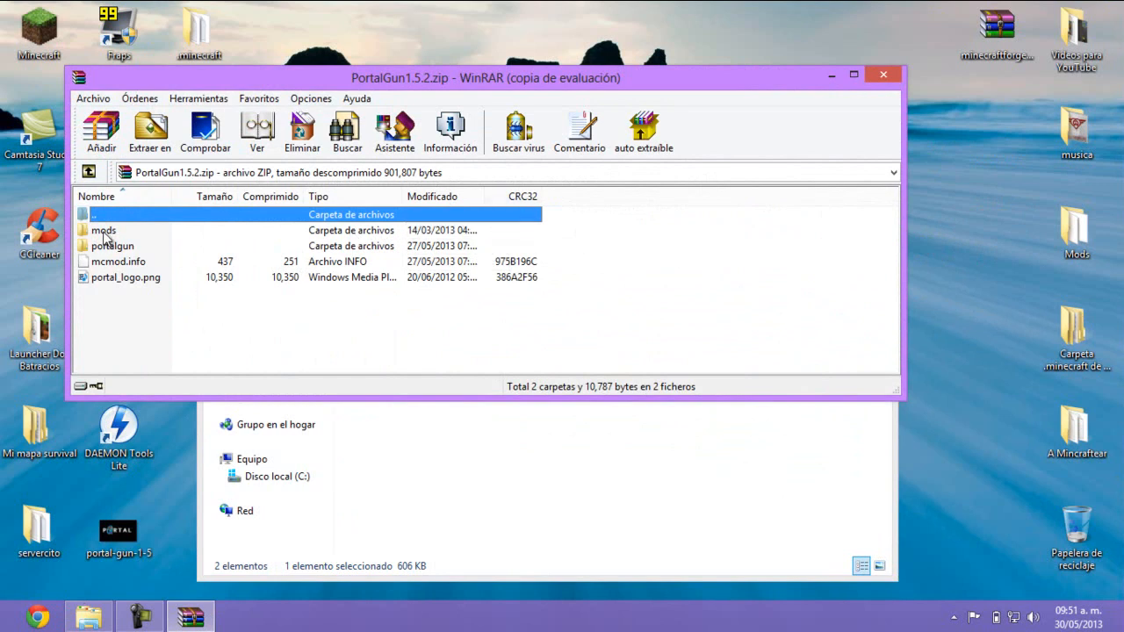
pyautogui.click(103, 230)
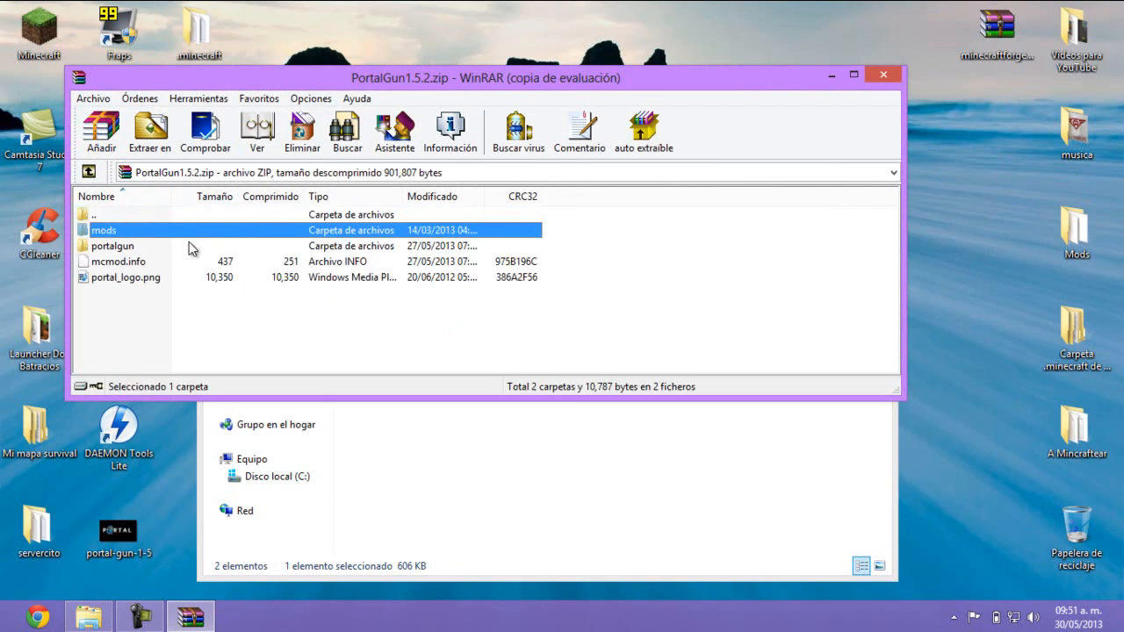
pyautogui.doubleClick(103, 229)
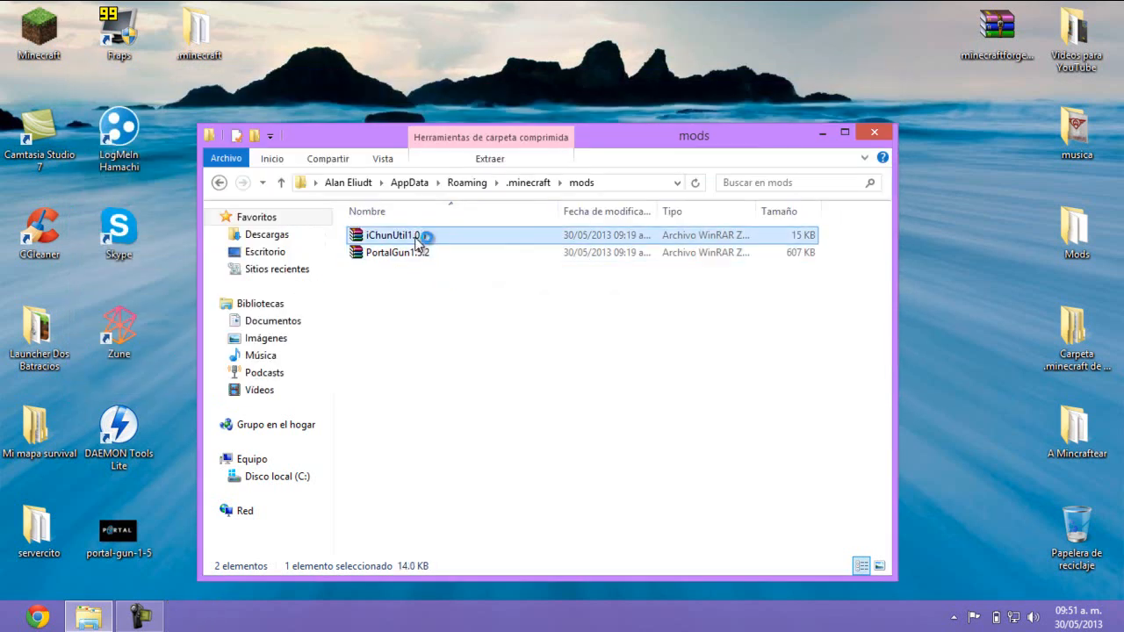
pyautogui.doubleClick(395, 235)
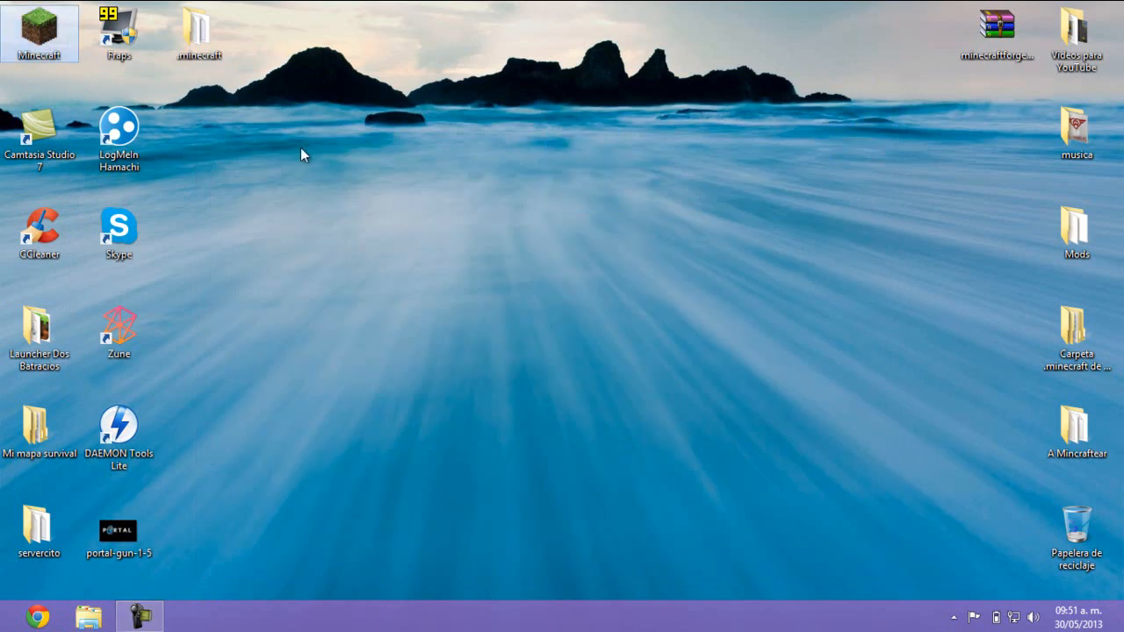
# Launch Minecraft, log in, and review the mod list now showing iChunUtil 1.0.1 and PortalGun 1.5.2
pyautogui.doubleClick(39, 32)
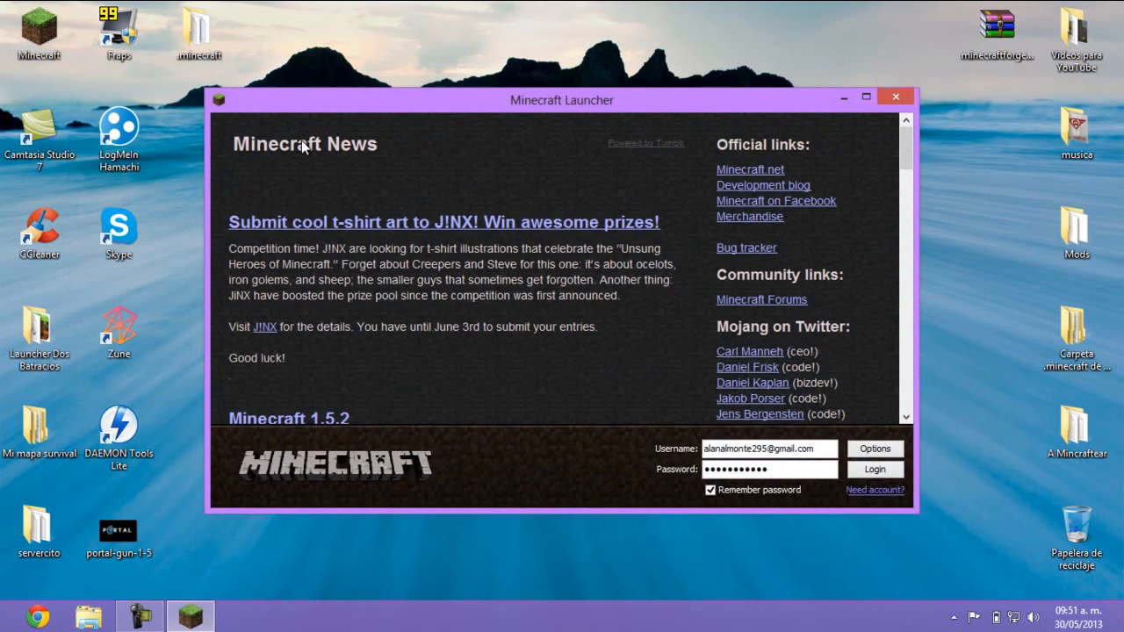
pyautogui.click(875, 469)
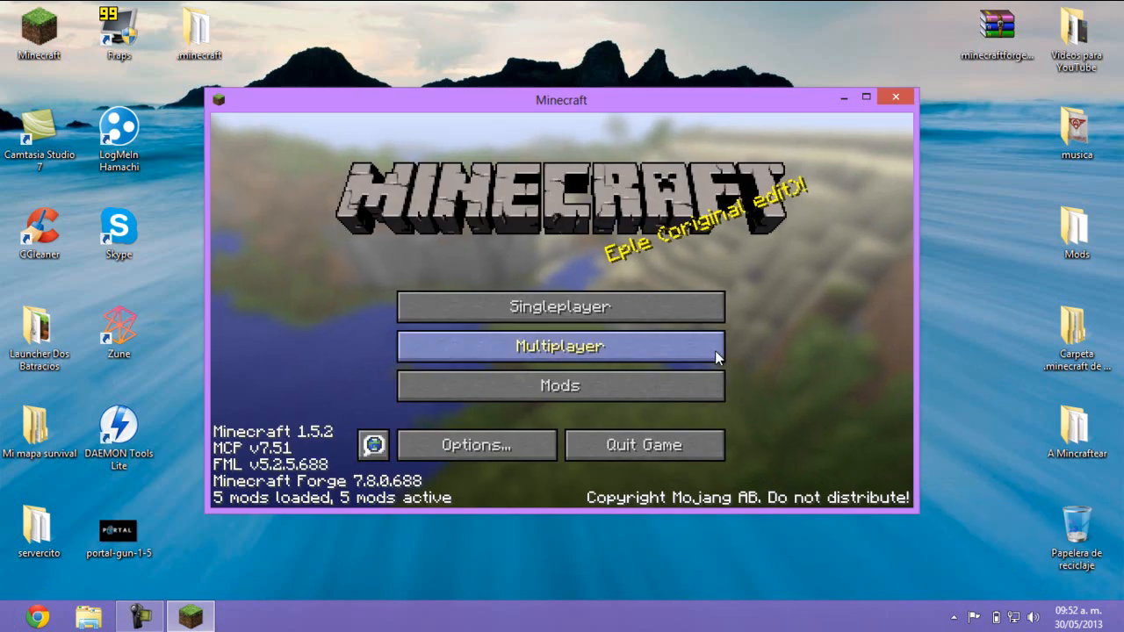
pyautogui.moveTo(559, 307)
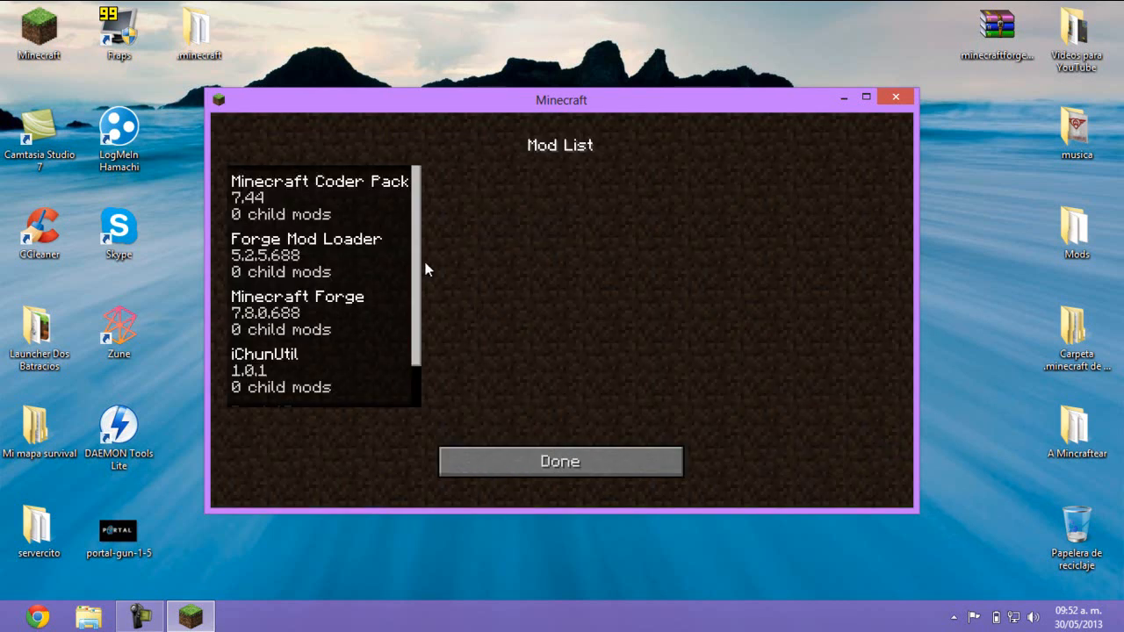
pyautogui.scroll(-3)
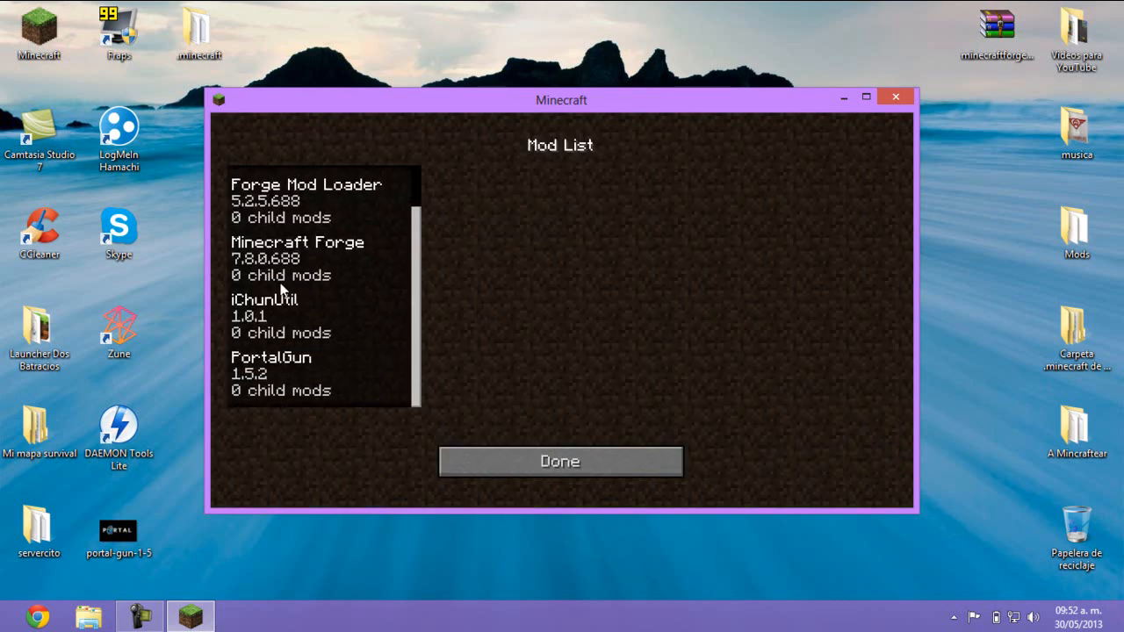
pyautogui.moveTo(283, 341)
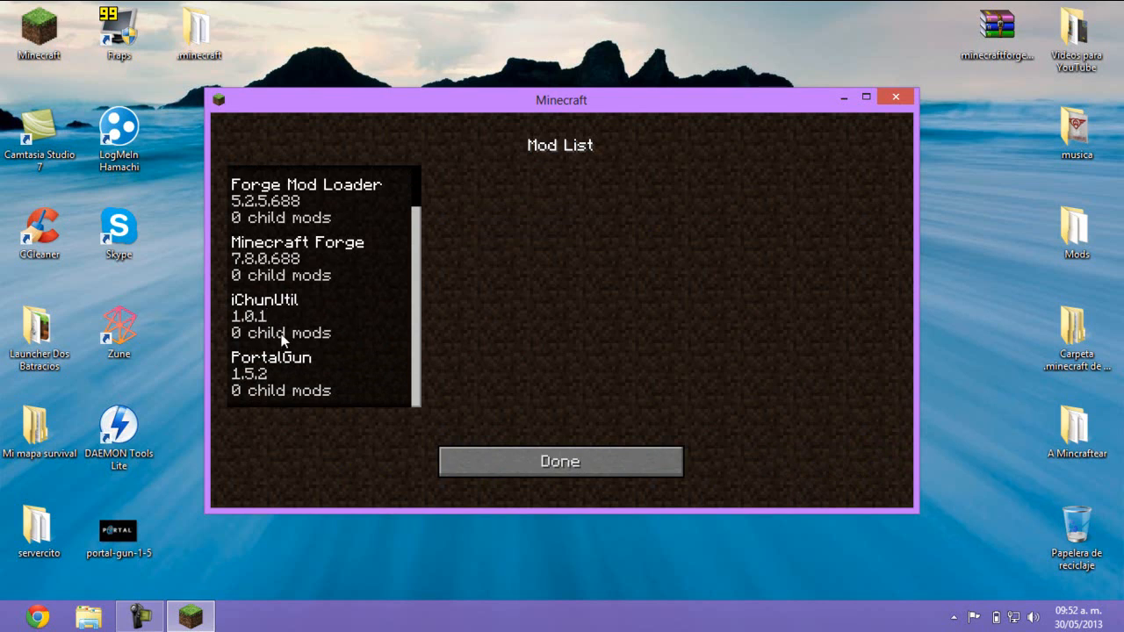
pyautogui.click(560, 461)
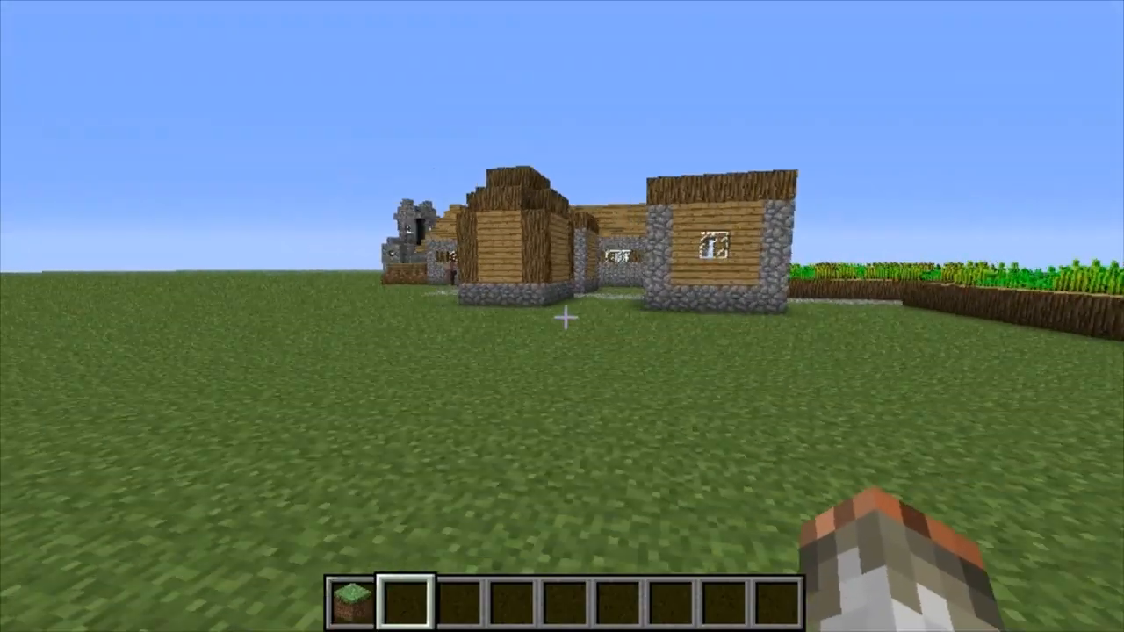
# Resume the village world and show the PortalGun tab in the creative inventory
pyautogui.press('Escape')
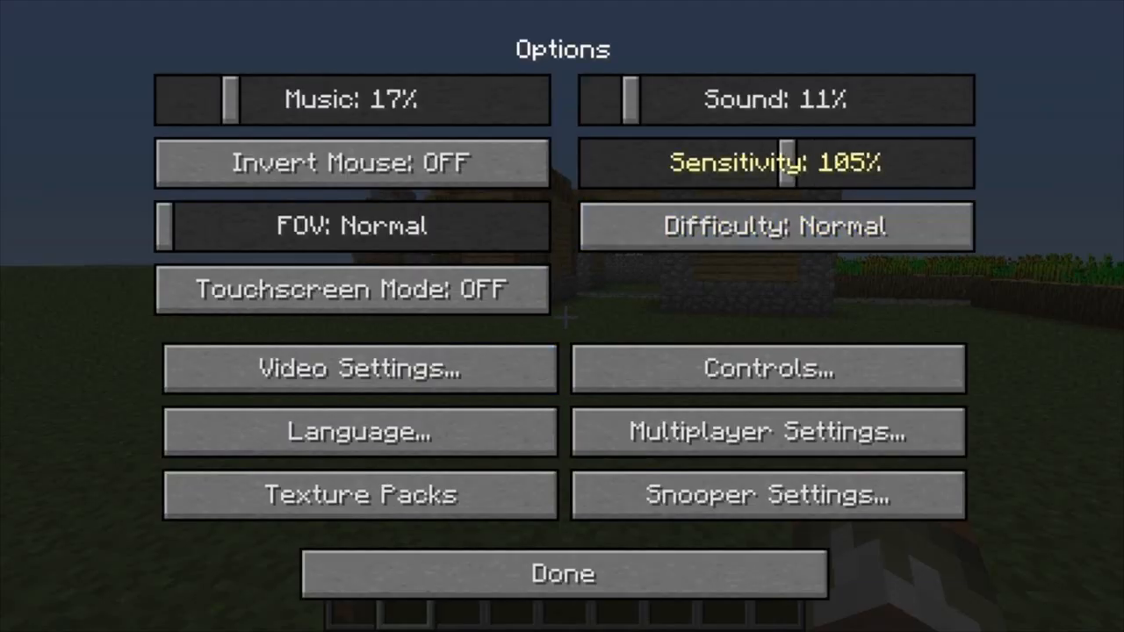
pyautogui.click(562, 573)
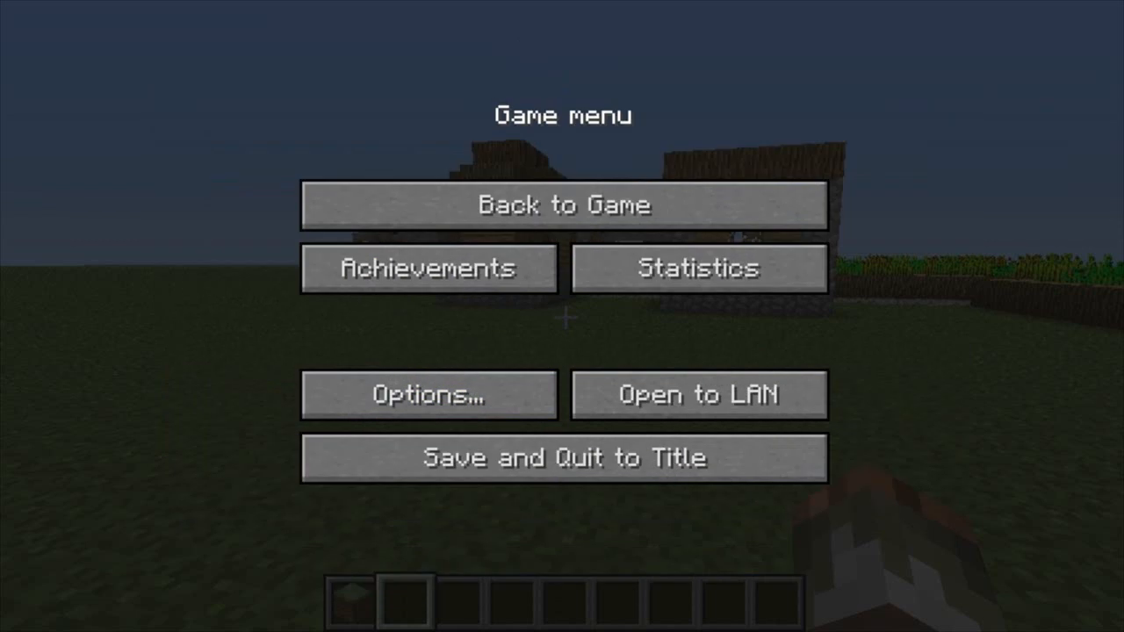
pyautogui.click(566, 204)
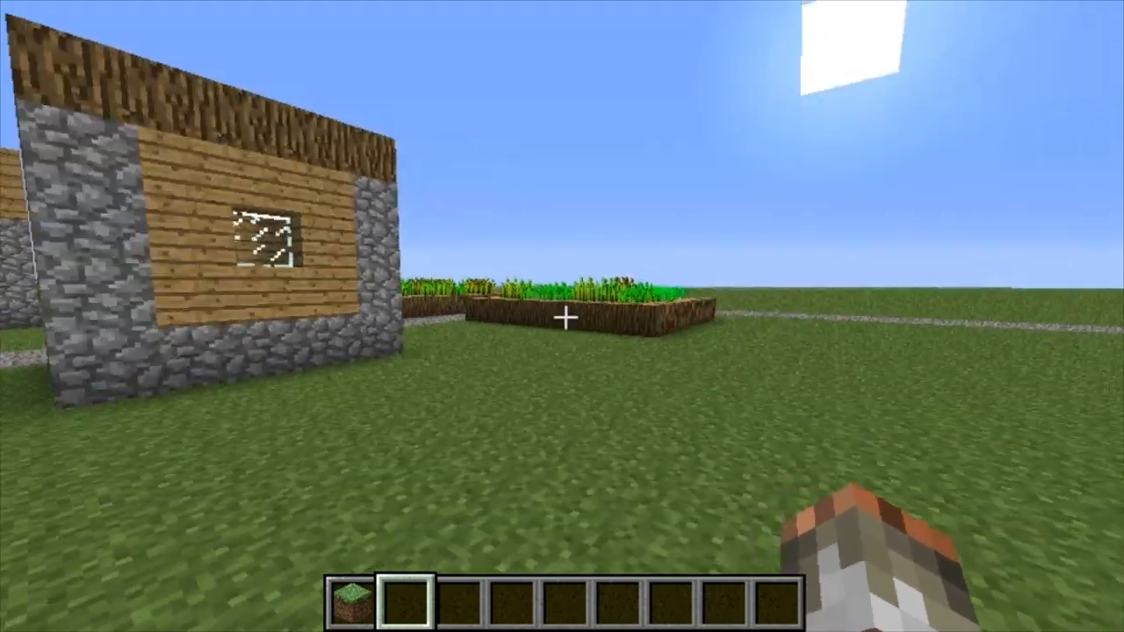
pyautogui.press('e')
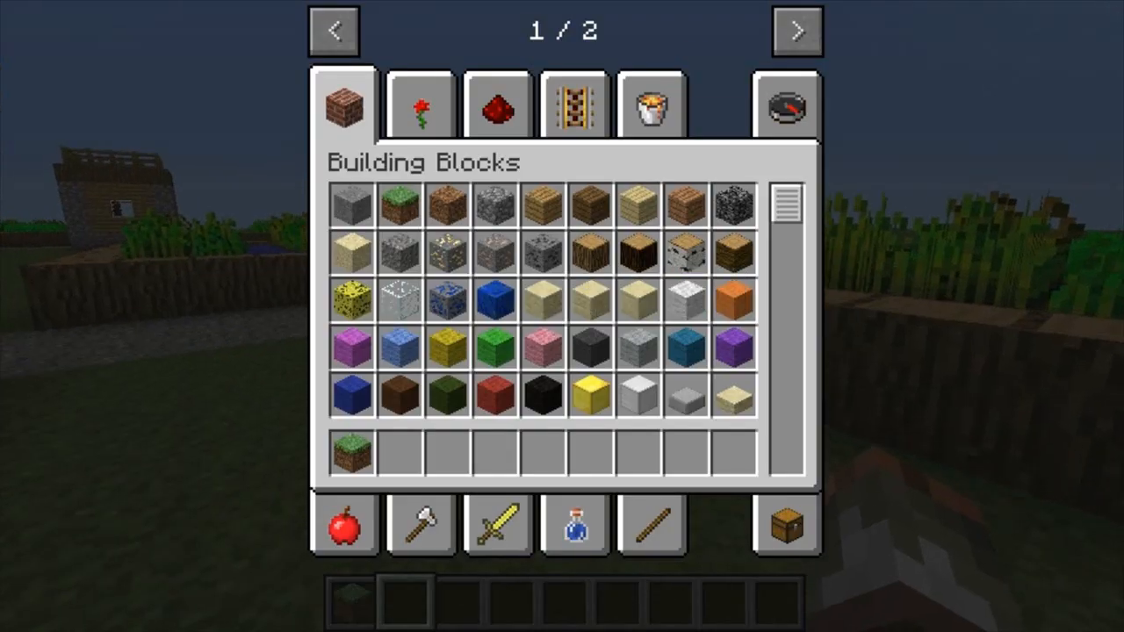
pyautogui.click(796, 29)
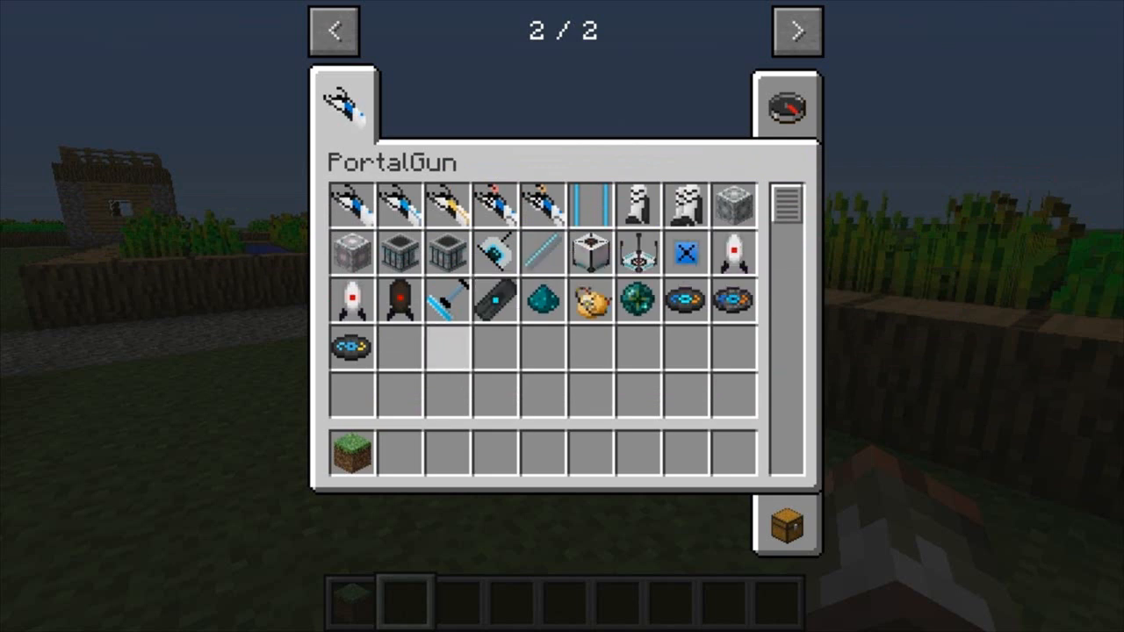
pyautogui.moveTo(398, 205)
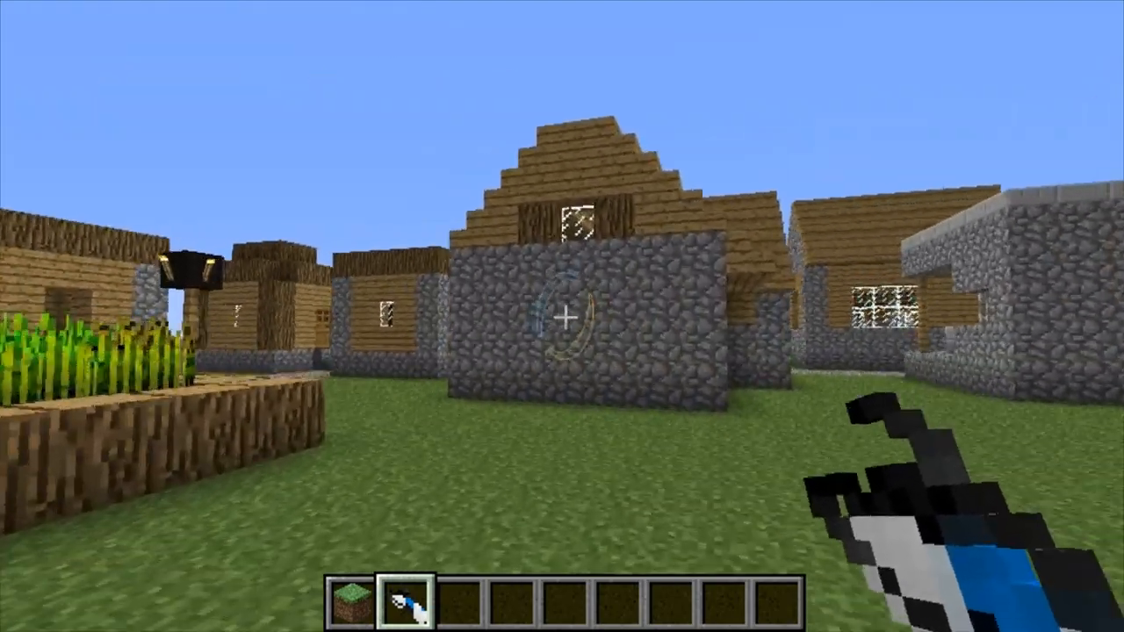
pyautogui.moveTo(563, 316)
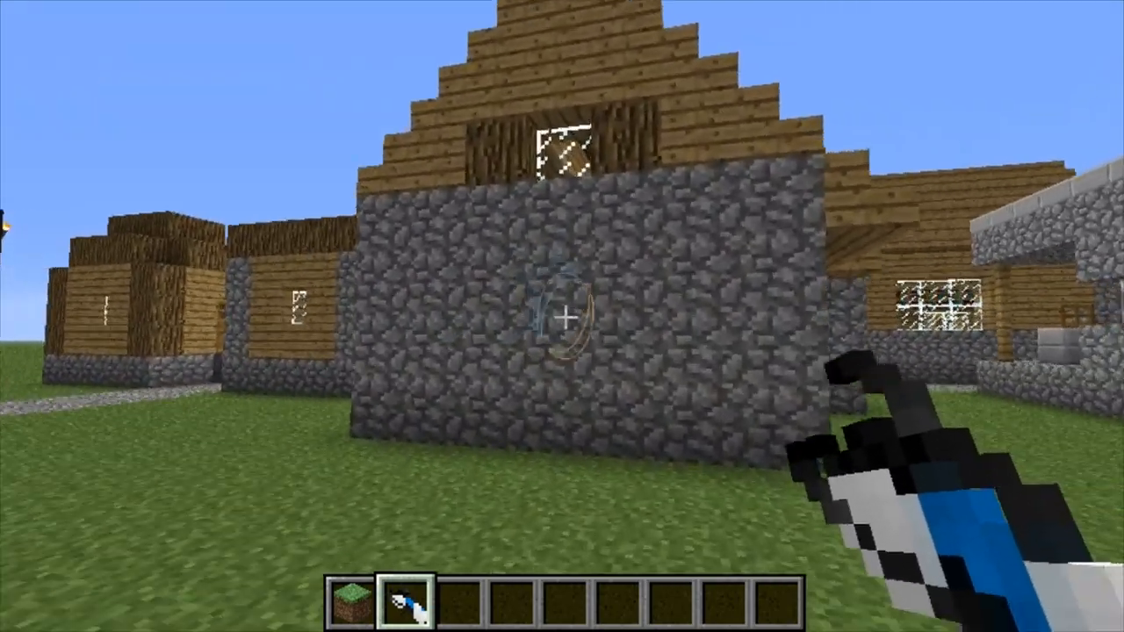
# Fire a portal onto the cobblestone house wall with the portal gun
pyautogui.click(562, 316)
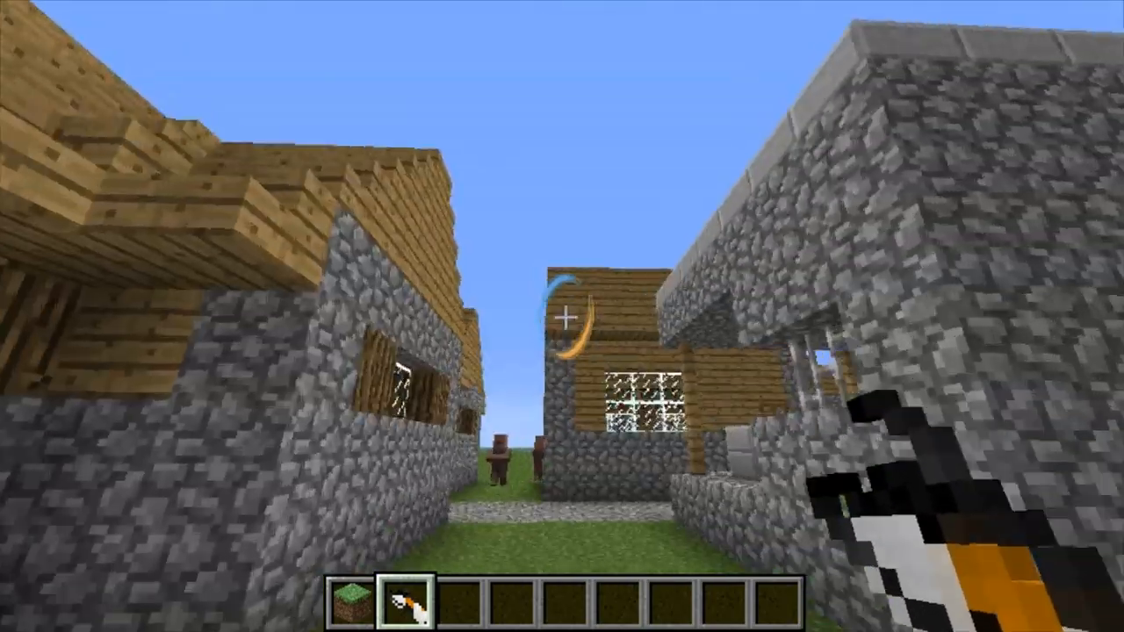
pyautogui.moveTo(563, 316)
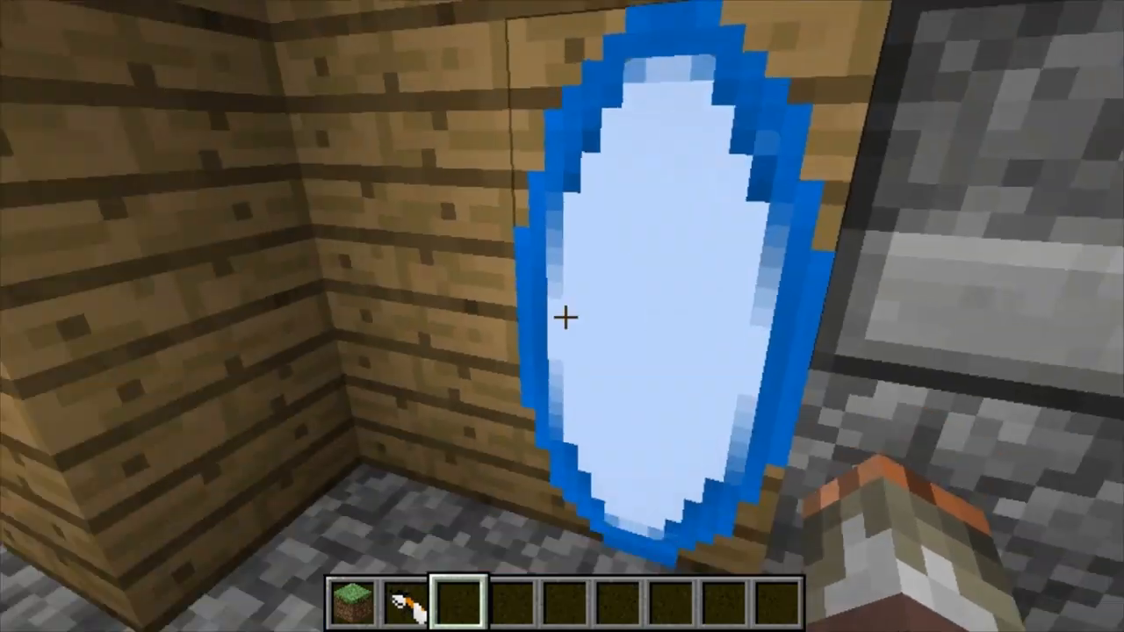
pyautogui.moveTo(562, 316)
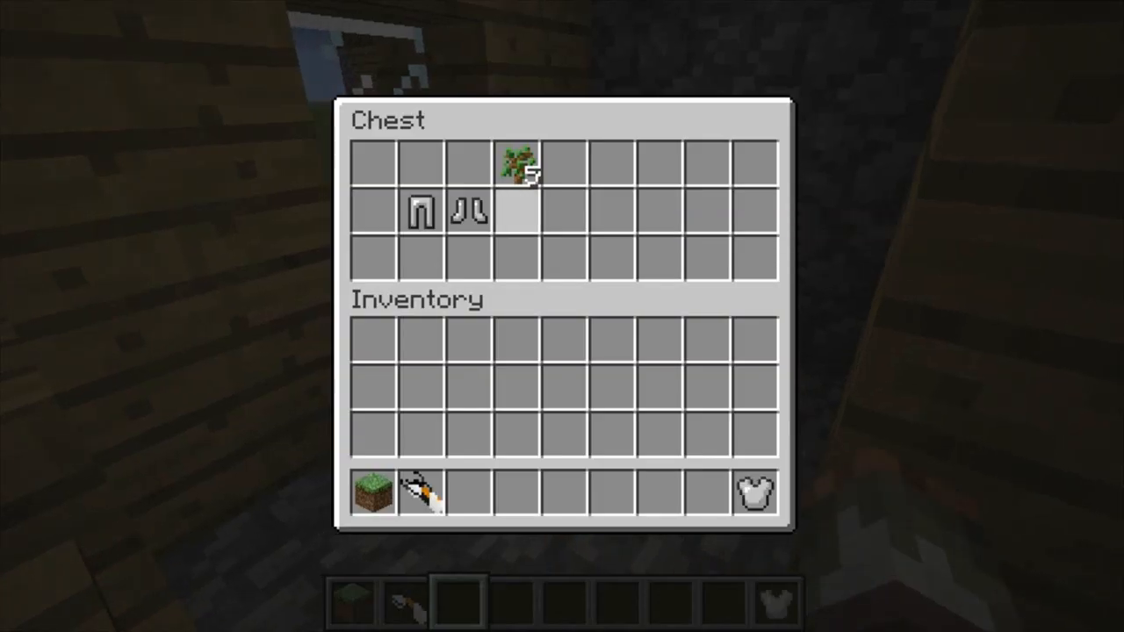
# Close the chest and remove the iron boots from the hotbar in the creative inventory
pyautogui.press('Escape')
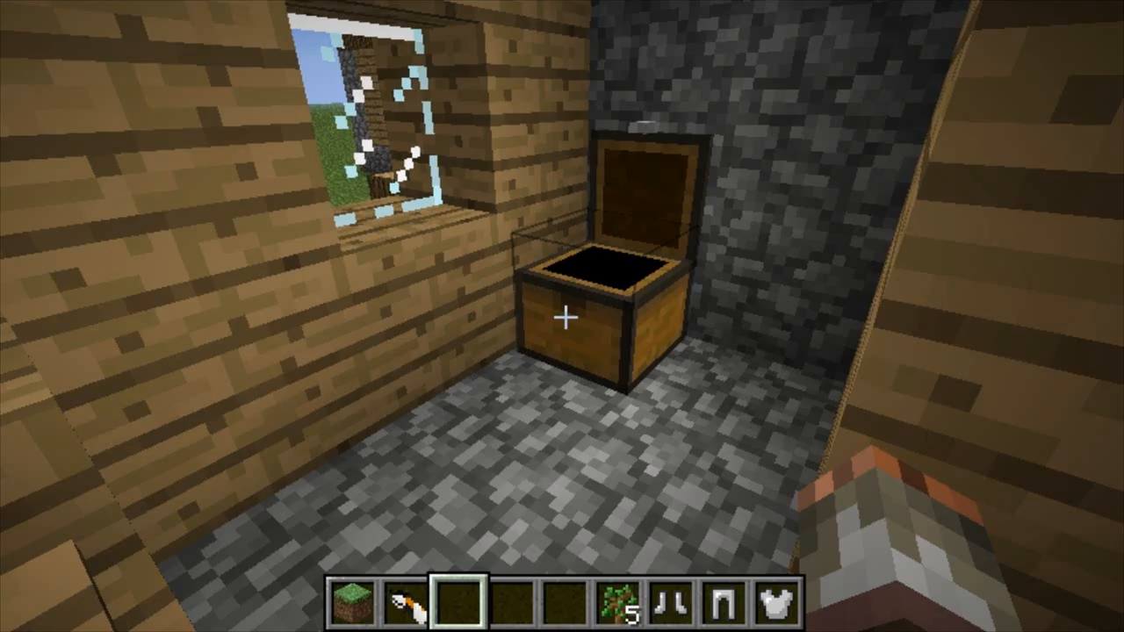
pyautogui.press('e')
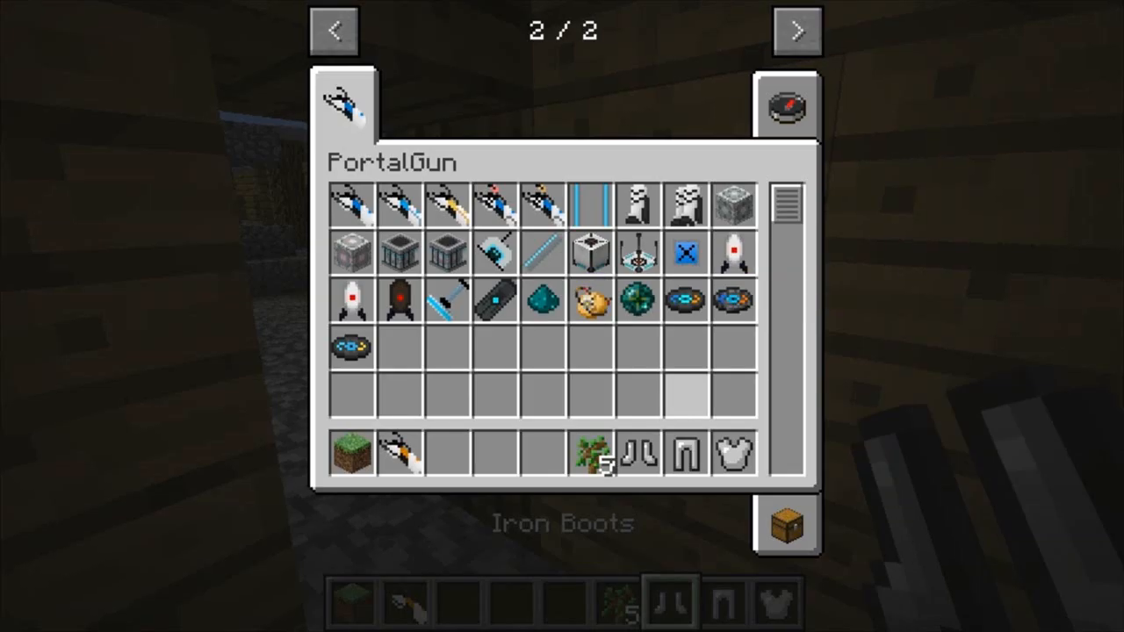
pyautogui.click(787, 525)
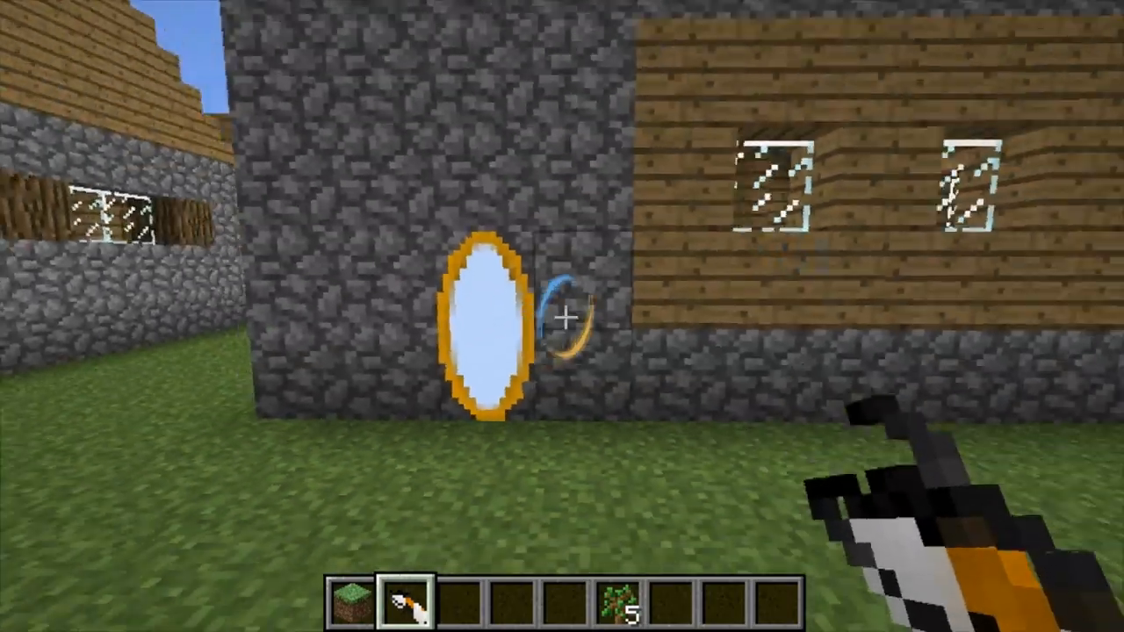
pyautogui.moveTo(562, 316)
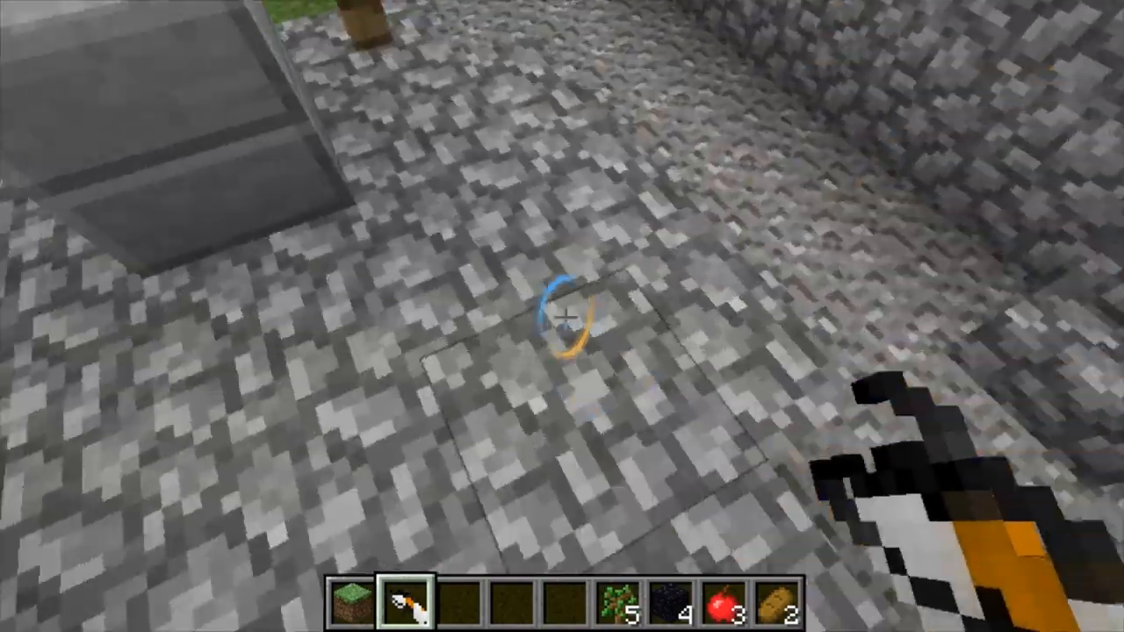
pyautogui.moveTo(562, 316)
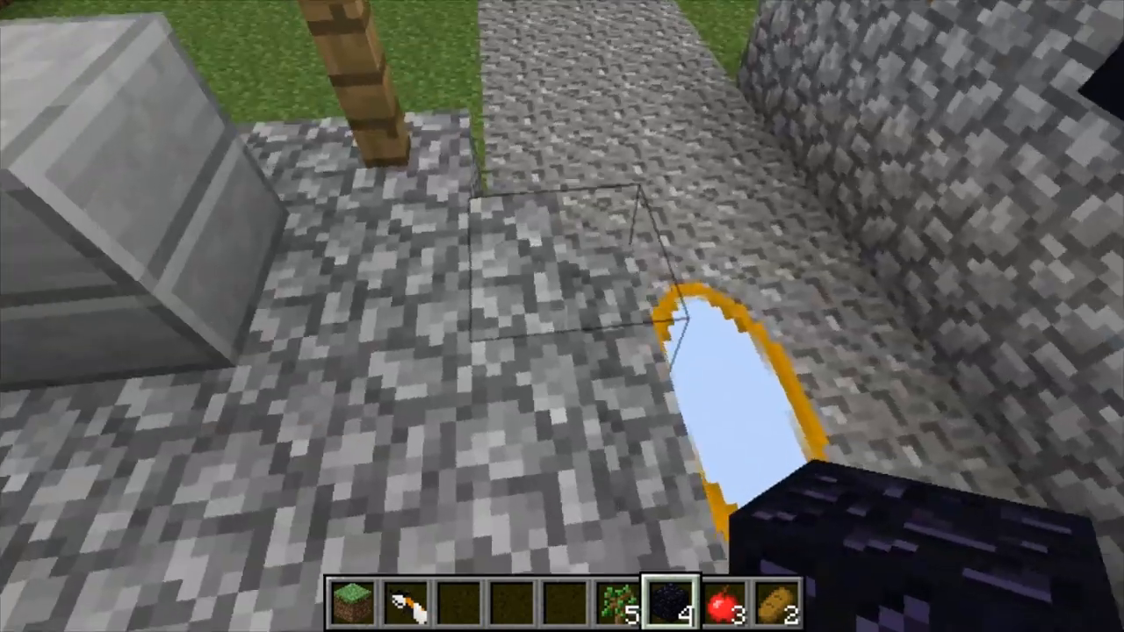
pyautogui.moveTo(562, 316)
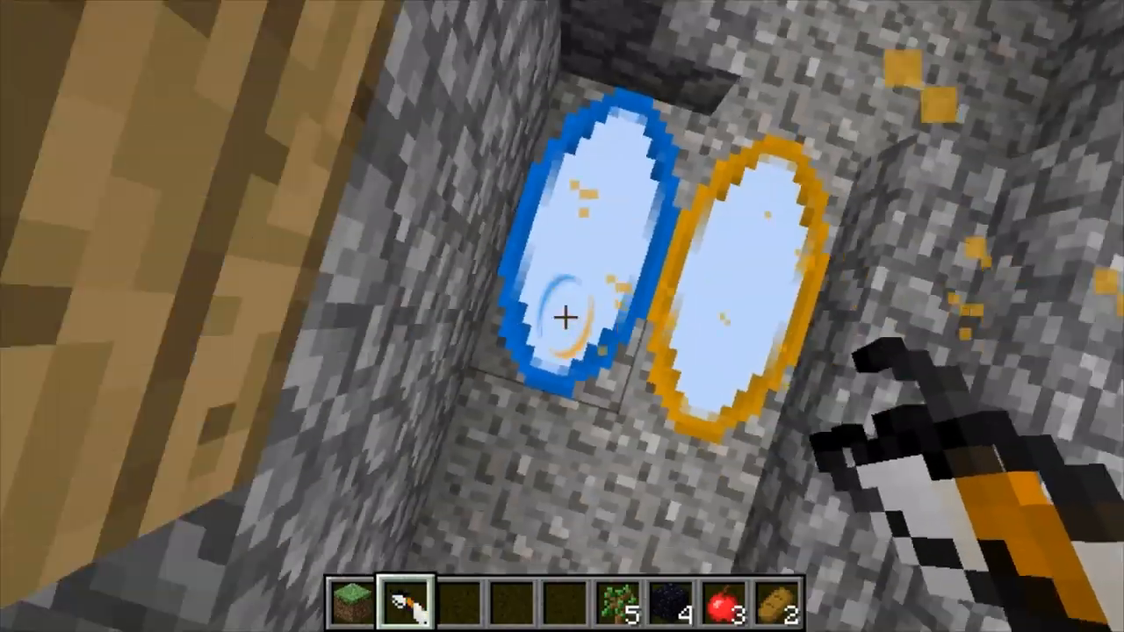
# Fire a portal onto the cobblestone pit wall to complete the linked blue-orange pair
pyautogui.click(562, 316)
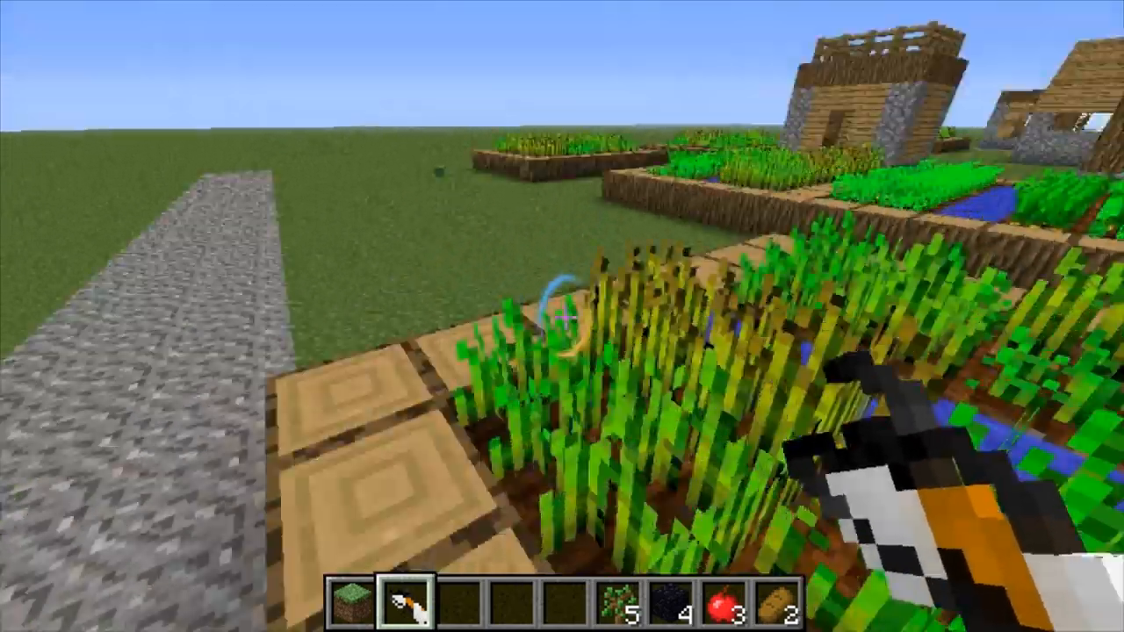
pyautogui.moveTo(562, 316)
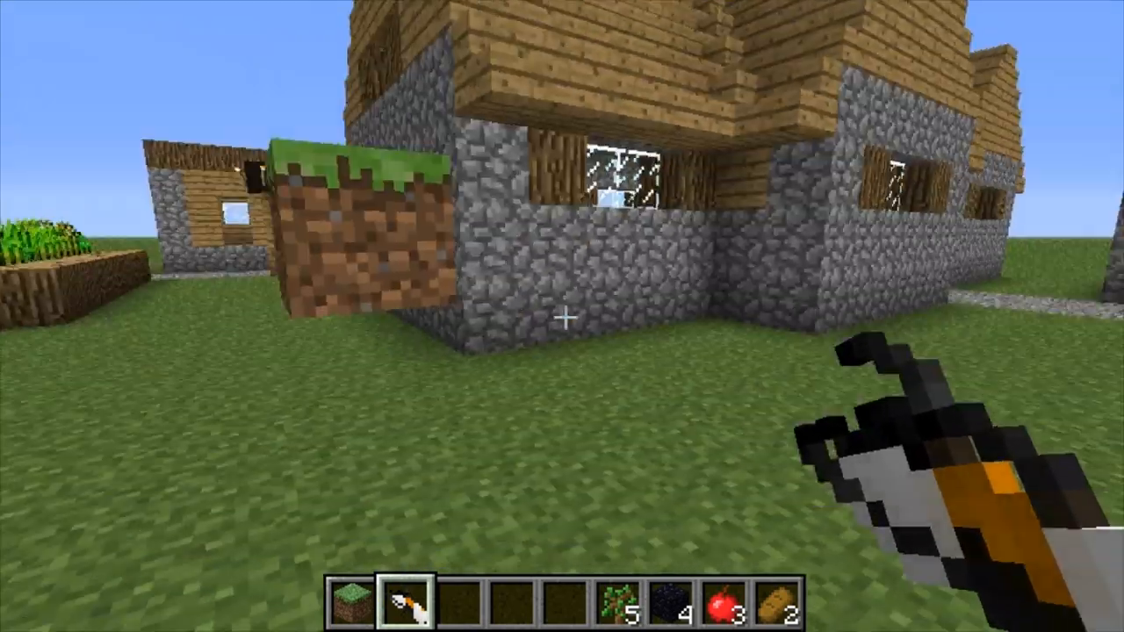
pyautogui.moveTo(562, 316)
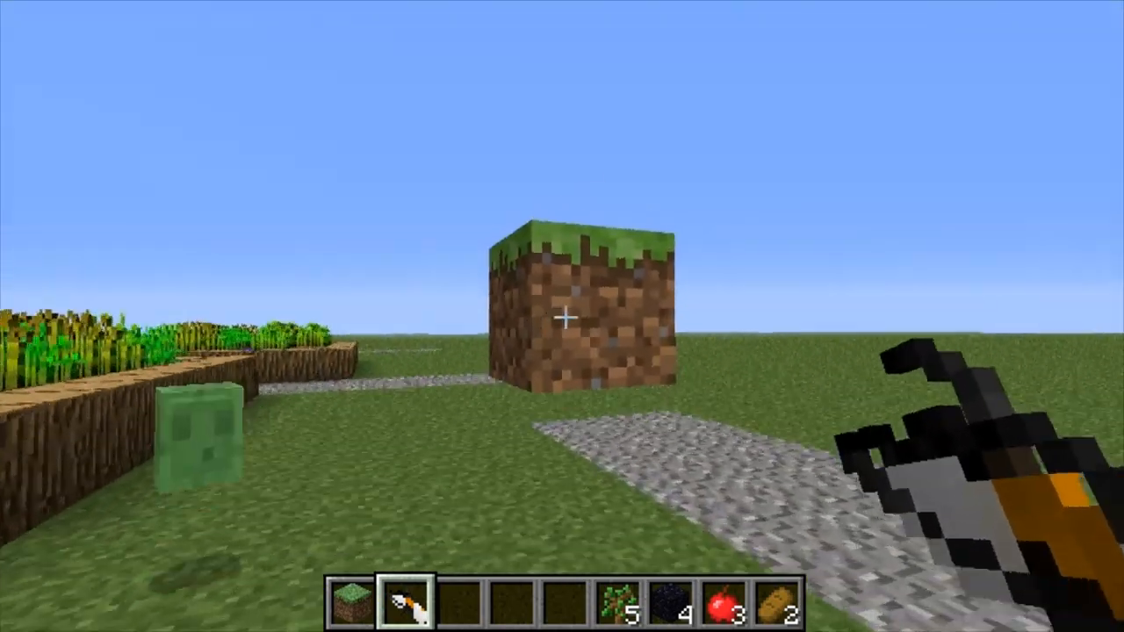
pyautogui.moveTo(562, 316)
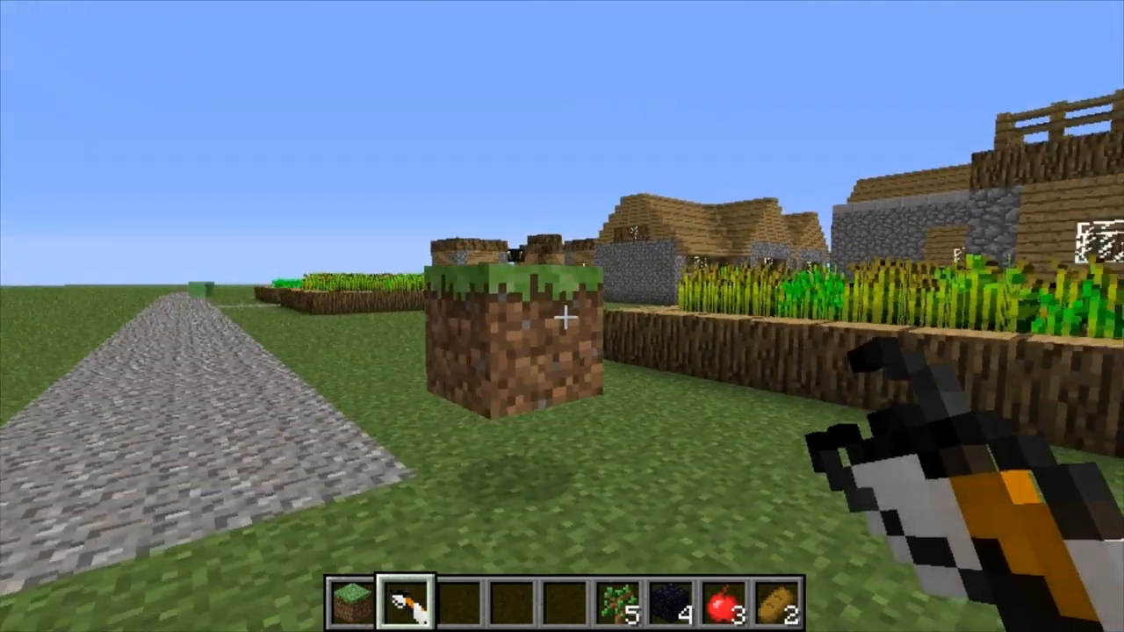
pyautogui.moveTo(562, 316)
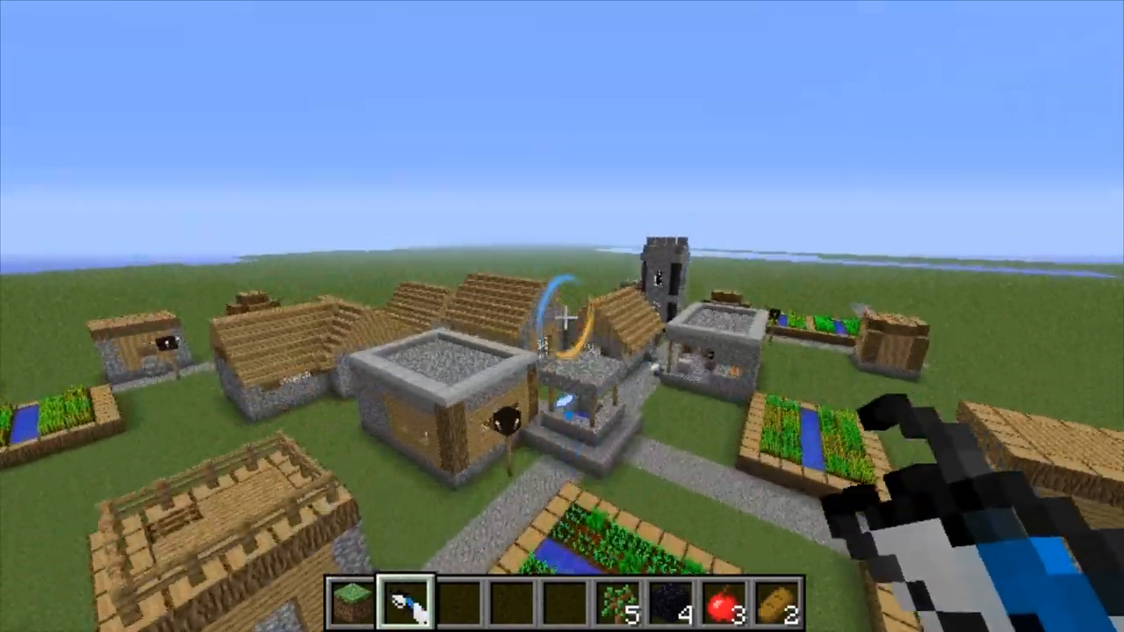
pyautogui.moveTo(562, 317)
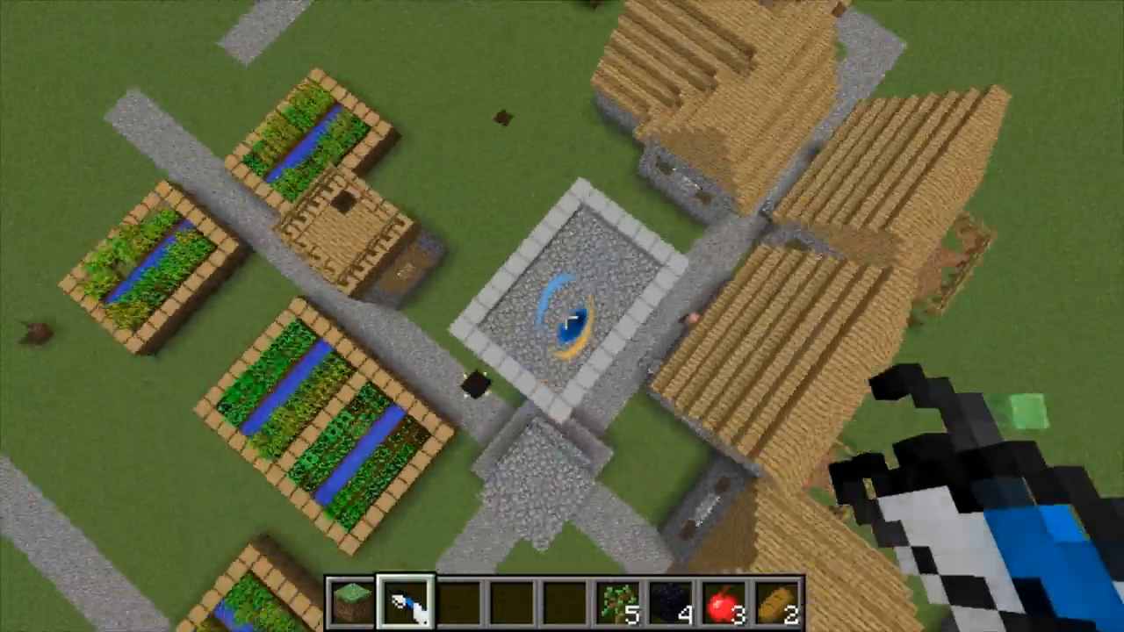